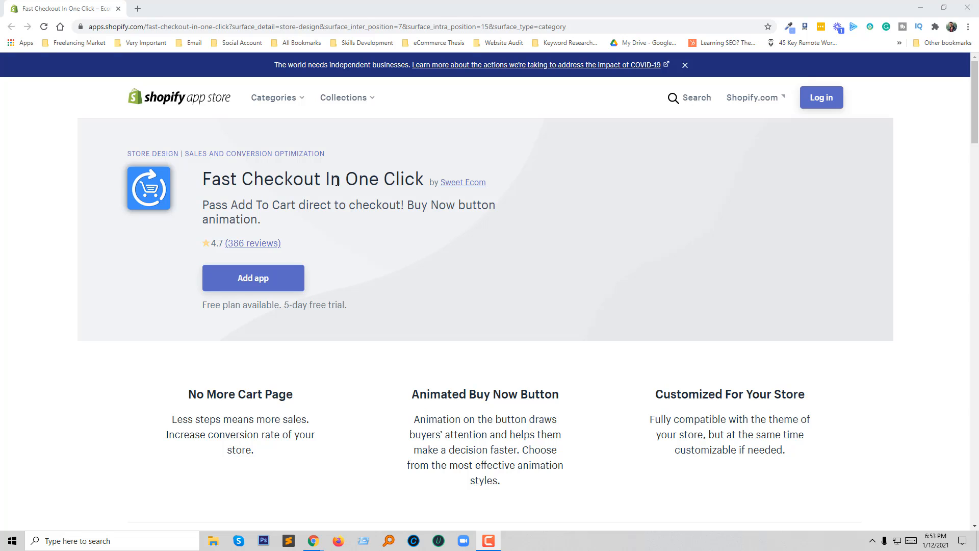
mouse_move(487, 190)
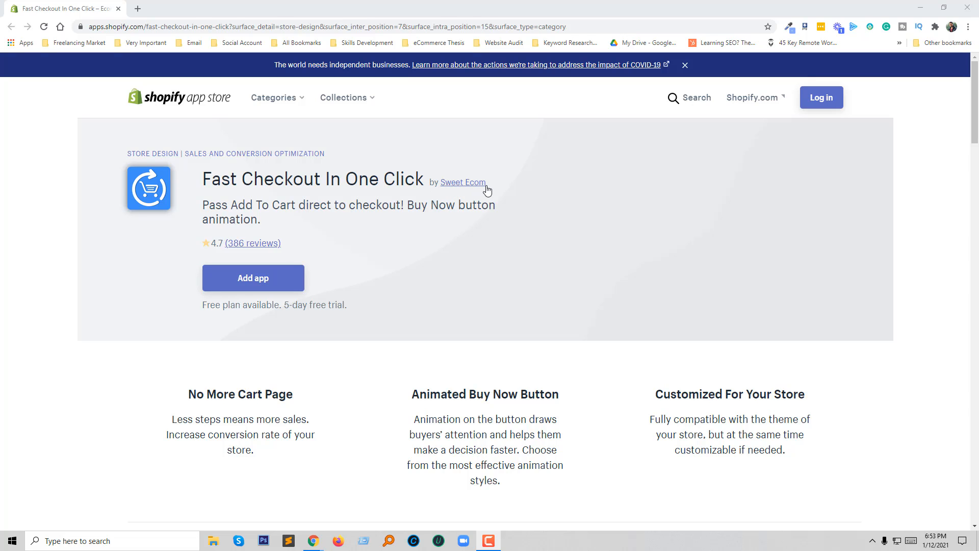
mouse_move(371, 256)
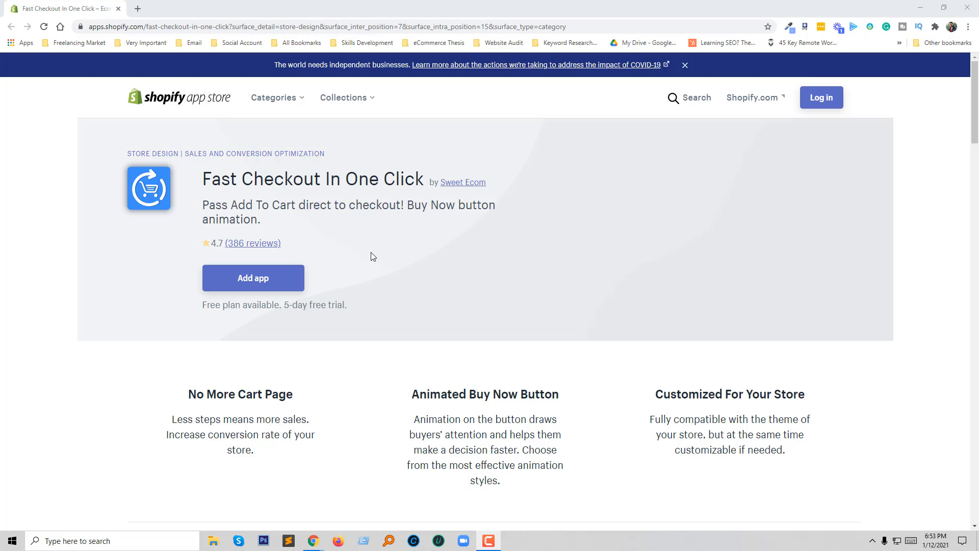
mouse_move(242, 256)
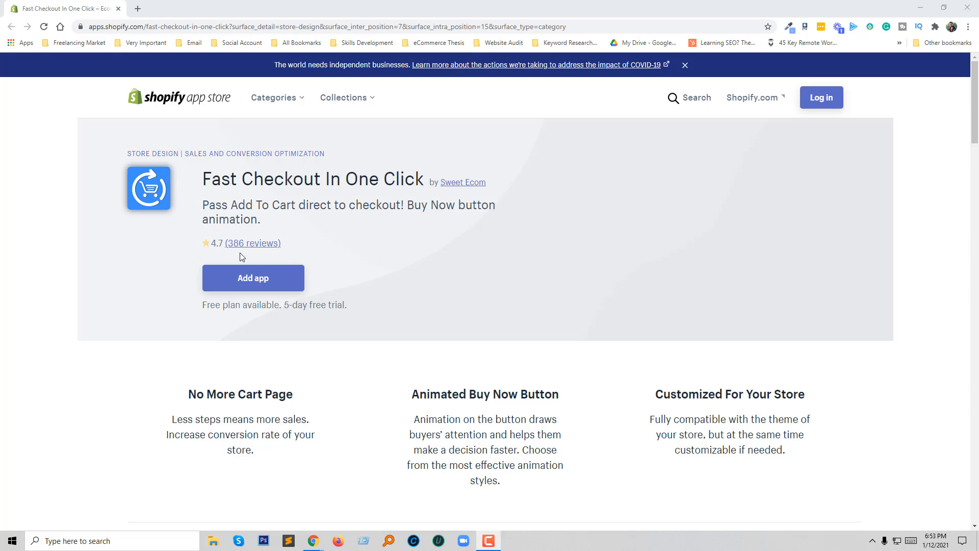
mouse_move(354, 248)
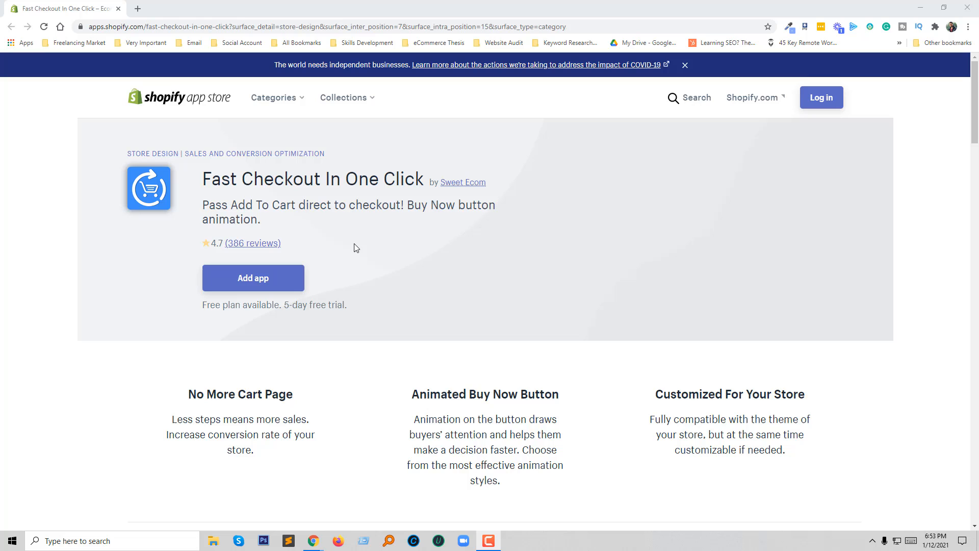
Step: Scroll past the Add app button to the No More Cart Page feature highlights
scroll("down", 3)
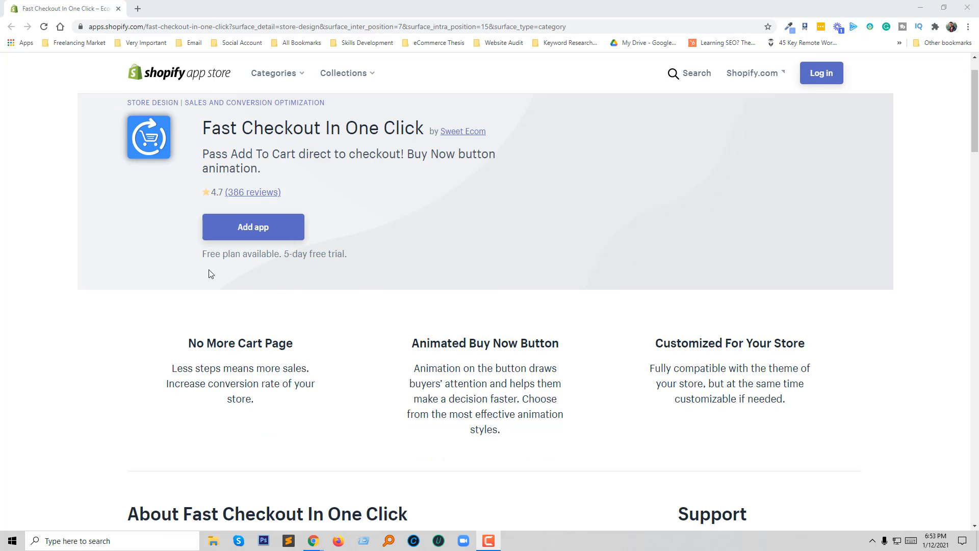
mouse_move(357, 274)
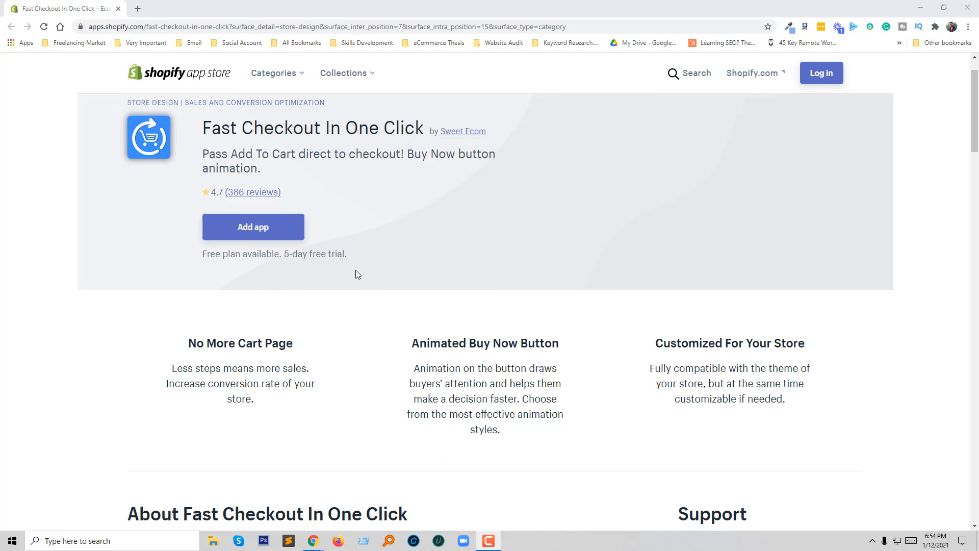
mouse_move(359, 270)
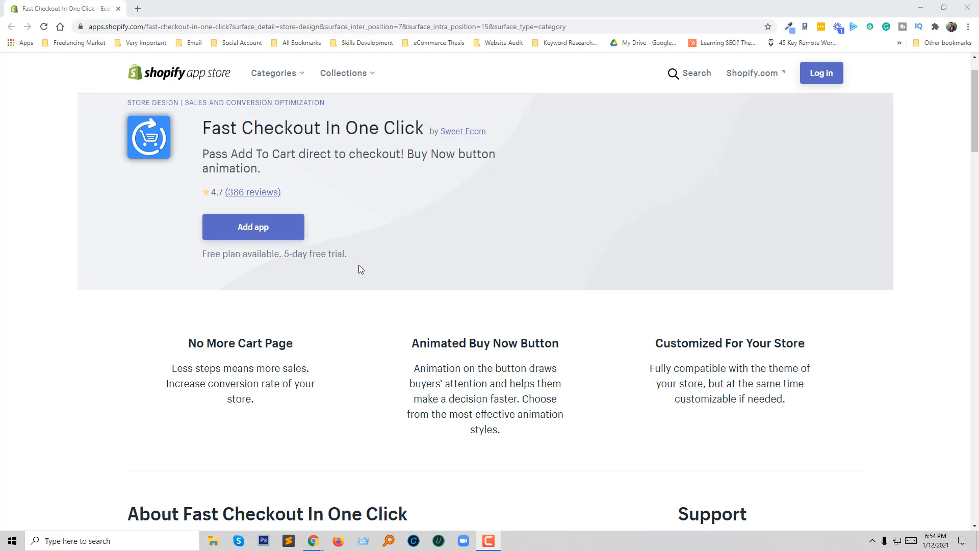
scroll("down", 3)
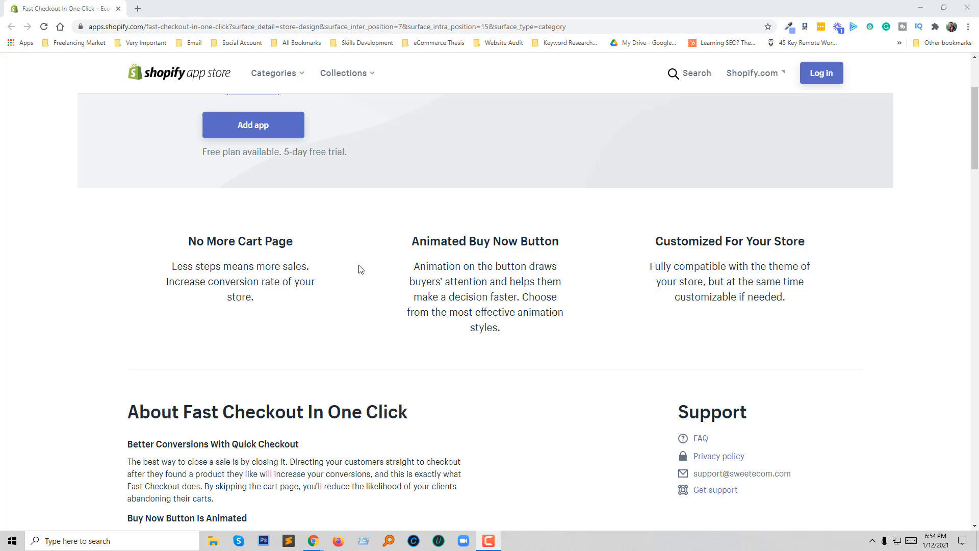
mouse_move(248, 278)
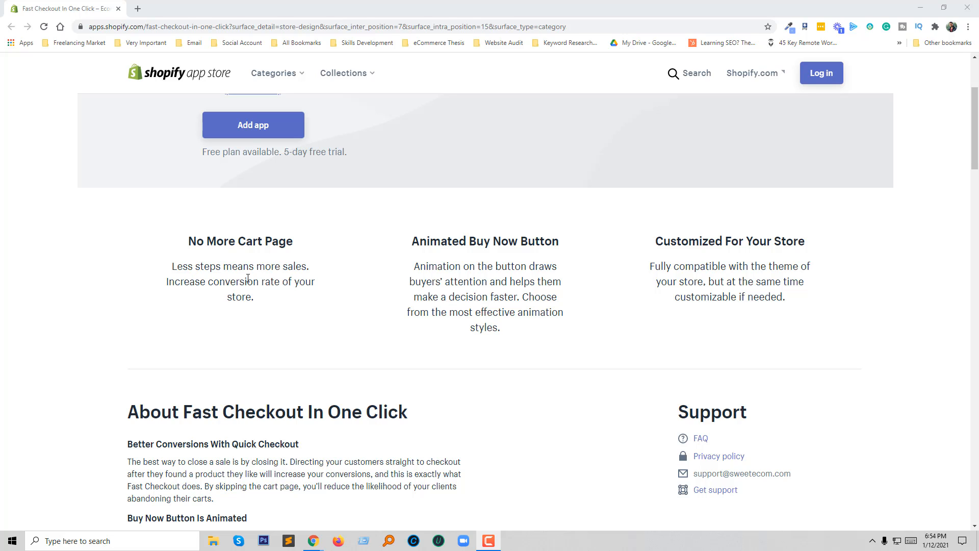
mouse_move(309, 269)
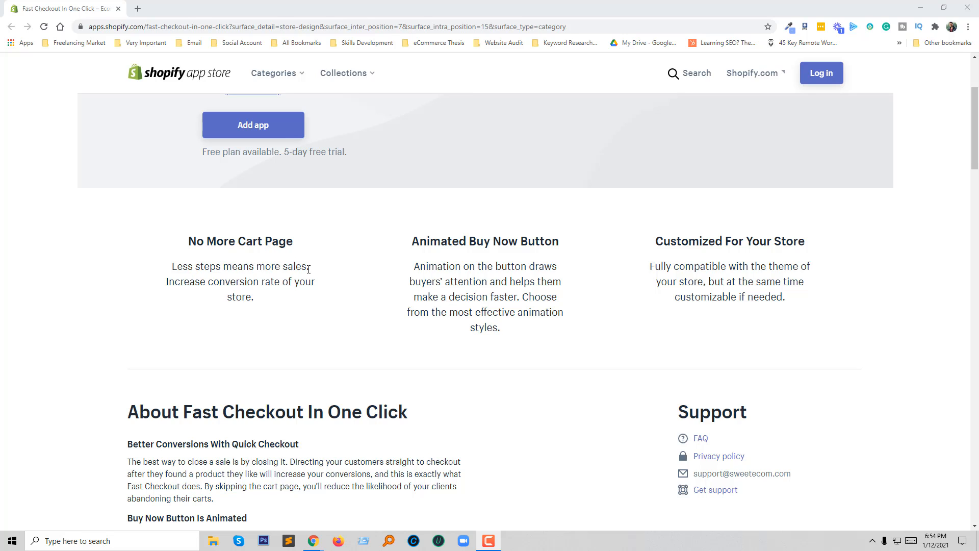
mouse_move(295, 280)
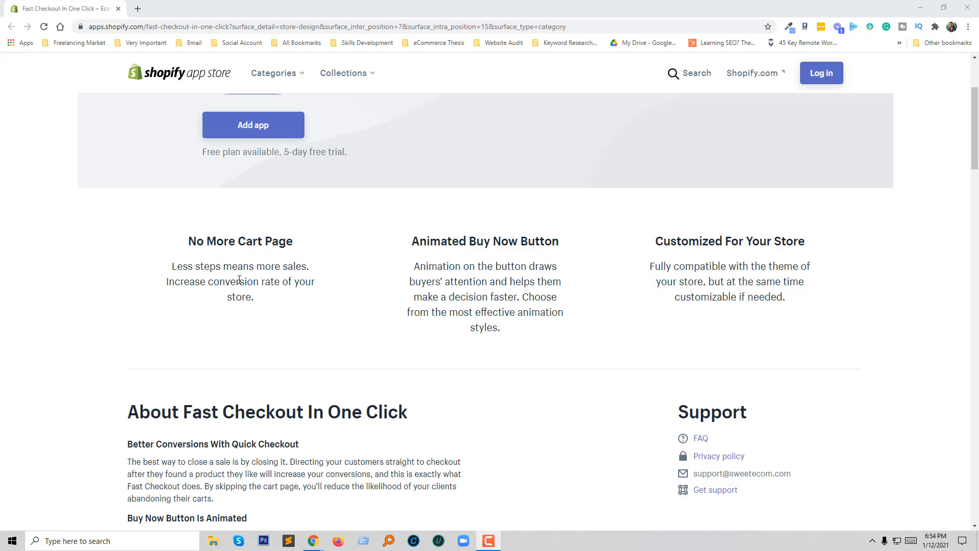
scroll("up", 3)
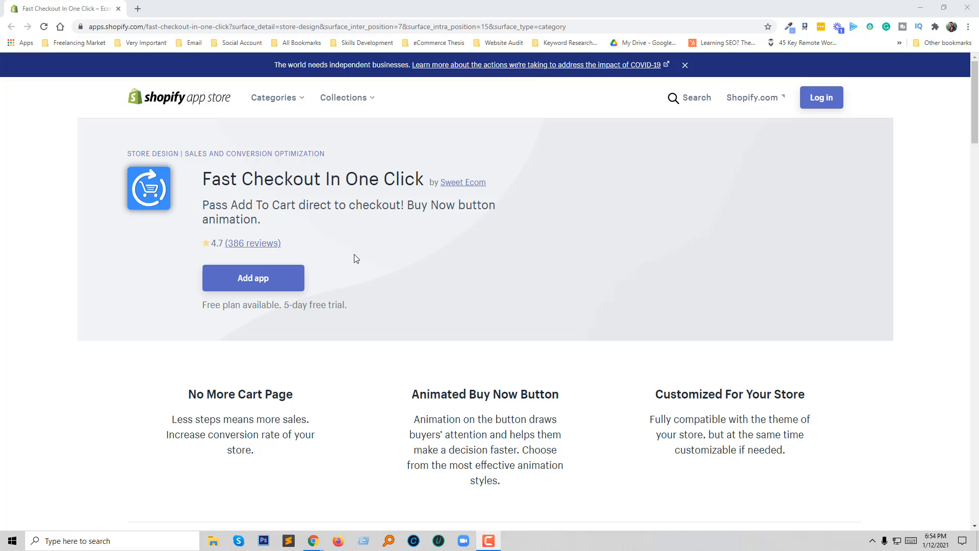
scroll("down", 3)
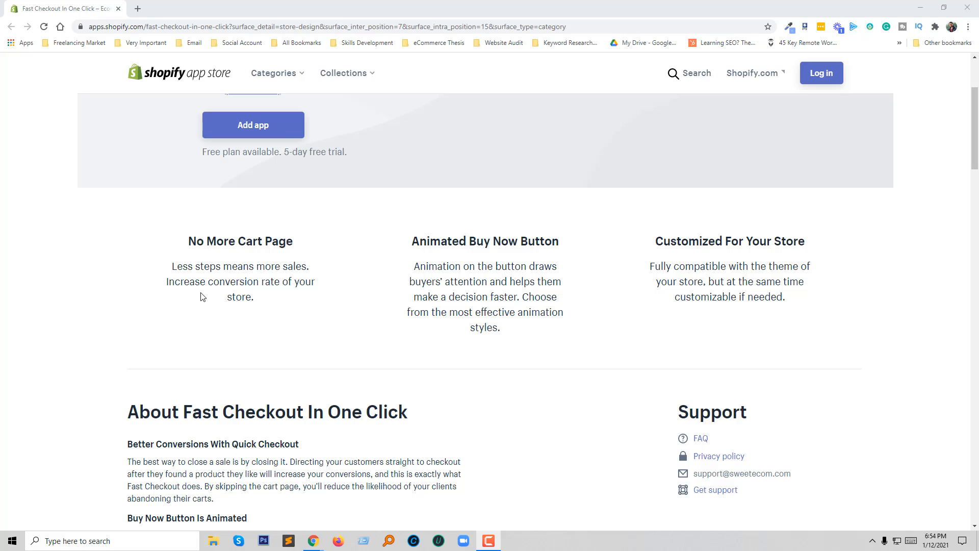
mouse_move(299, 300)
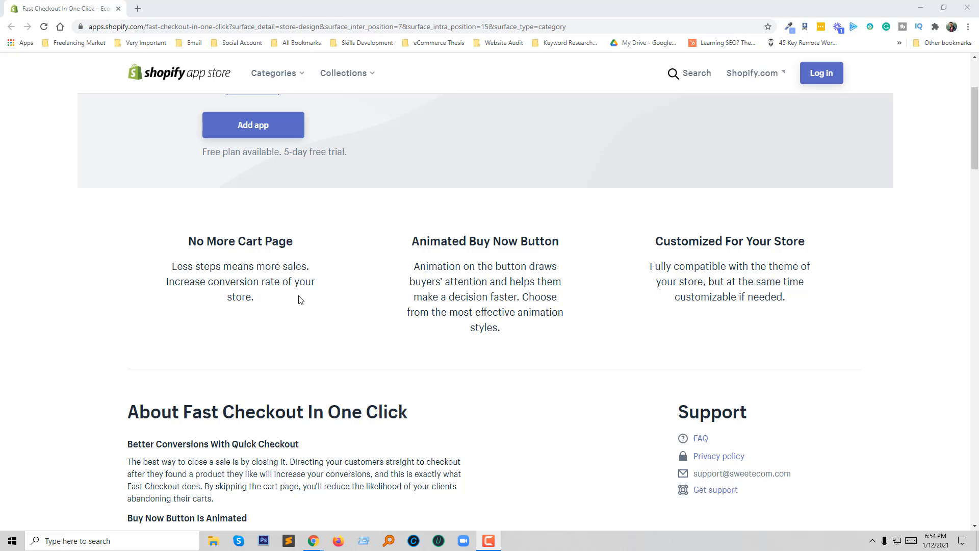
mouse_move(317, 300)
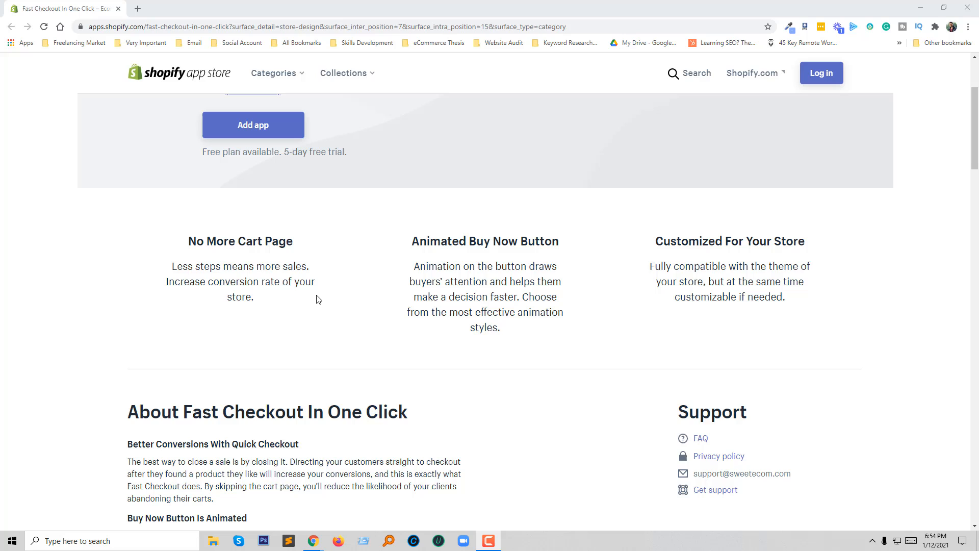
mouse_move(429, 260)
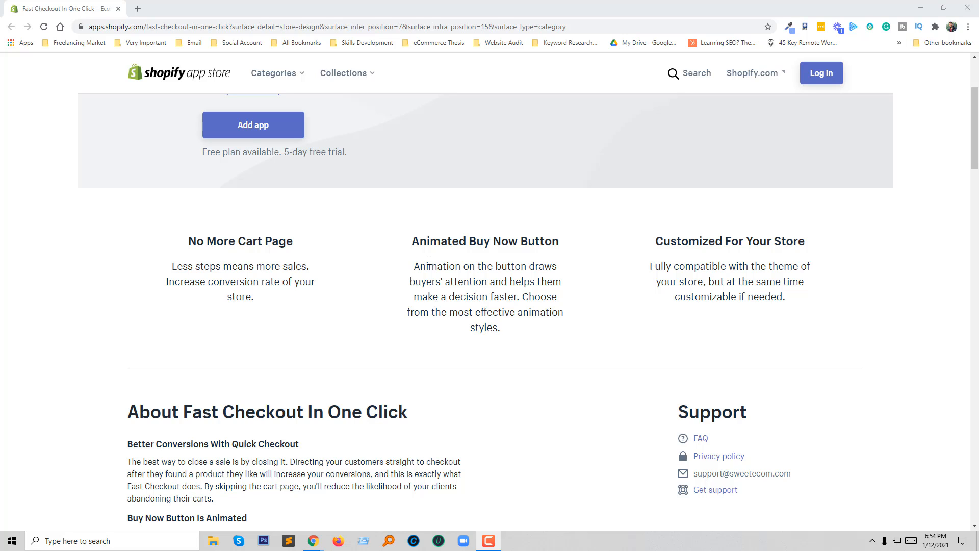
mouse_move(450, 262)
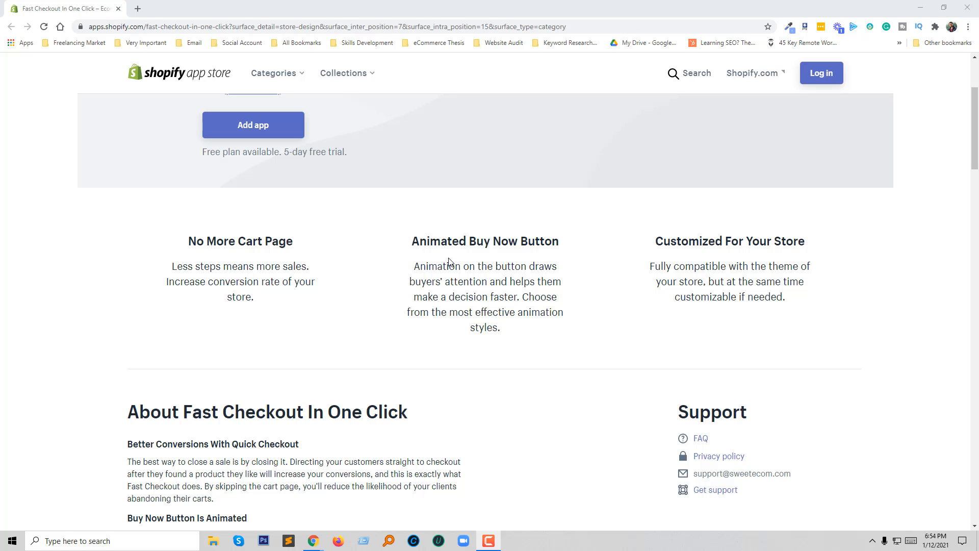
mouse_move(561, 255)
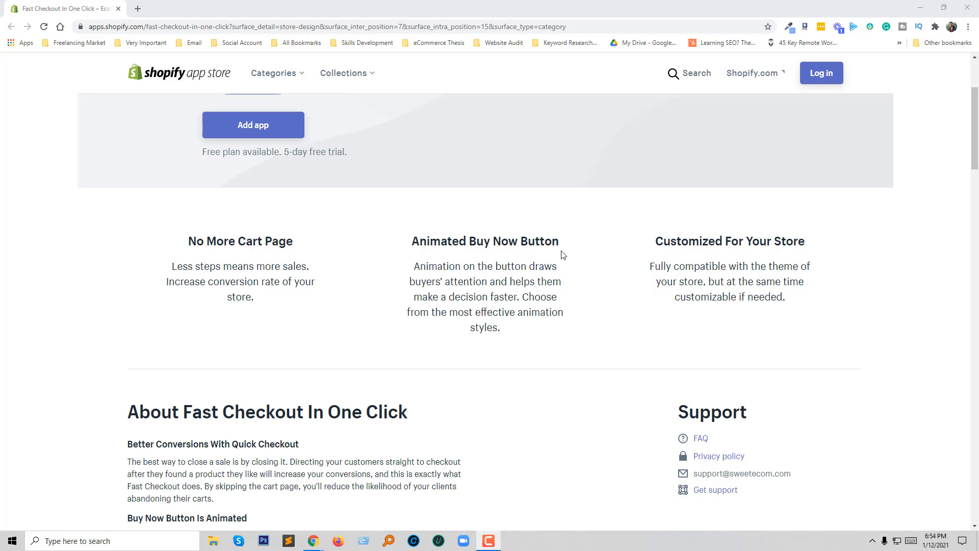
mouse_move(529, 260)
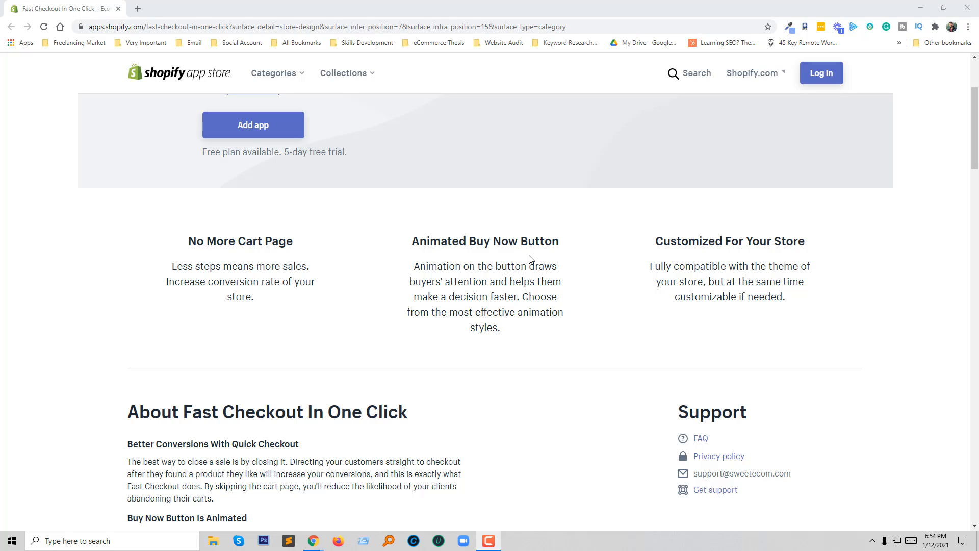
mouse_move(473, 298)
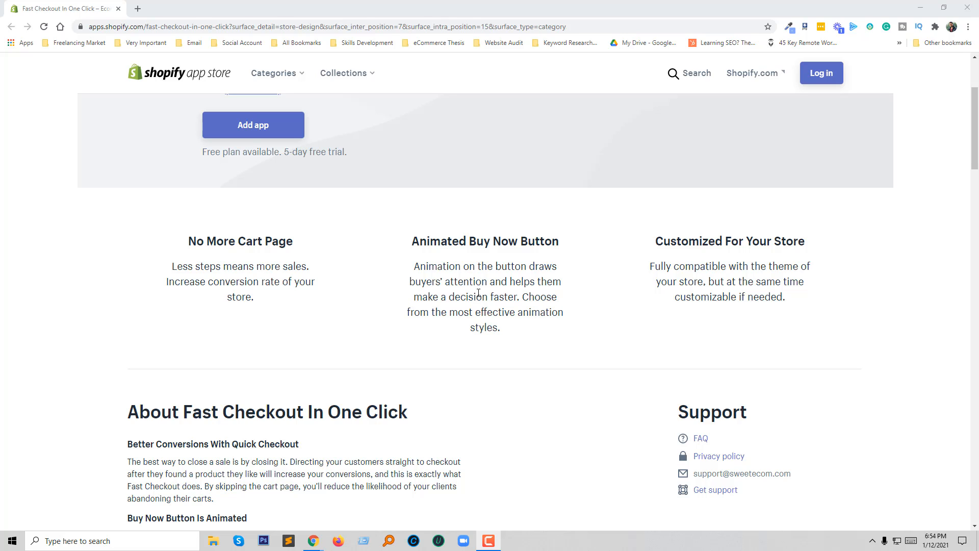
mouse_move(499, 309)
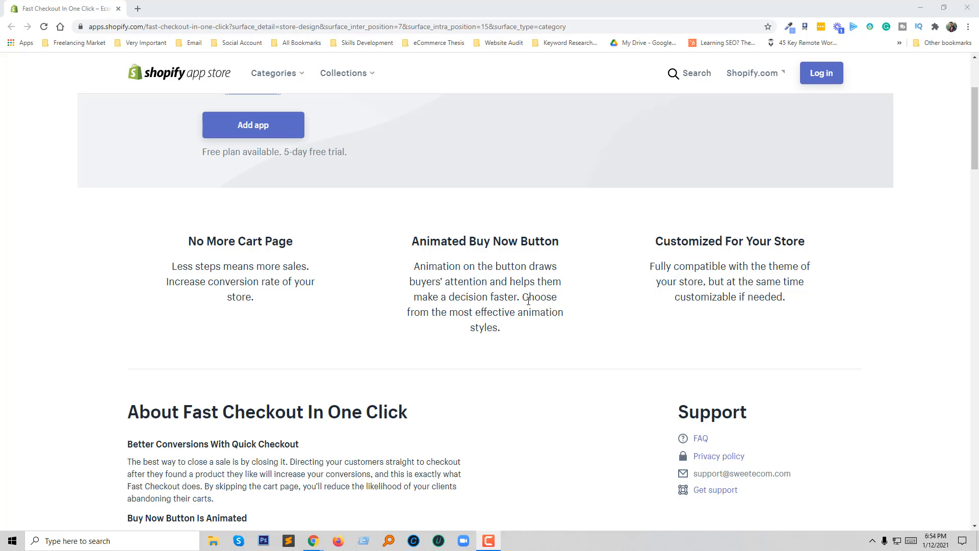
mouse_move(582, 311)
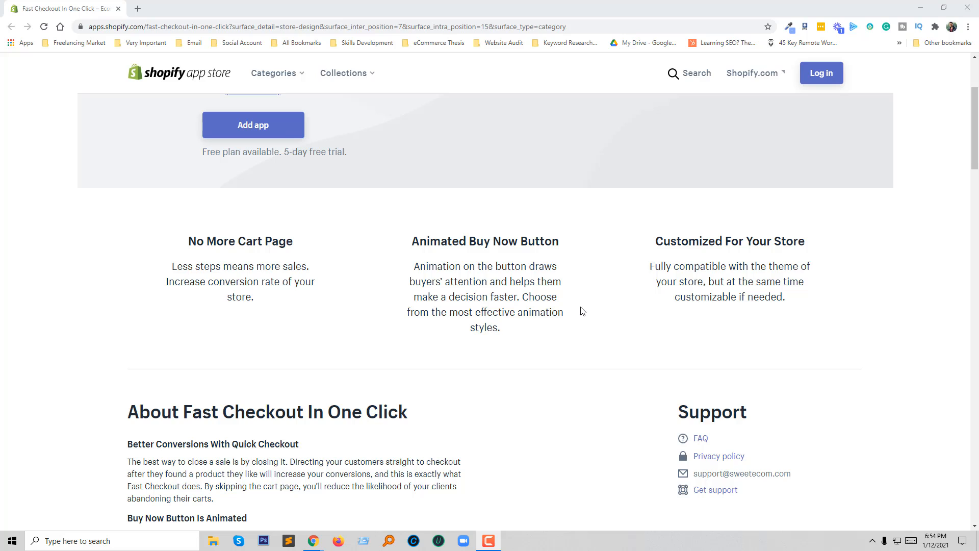
mouse_move(667, 261)
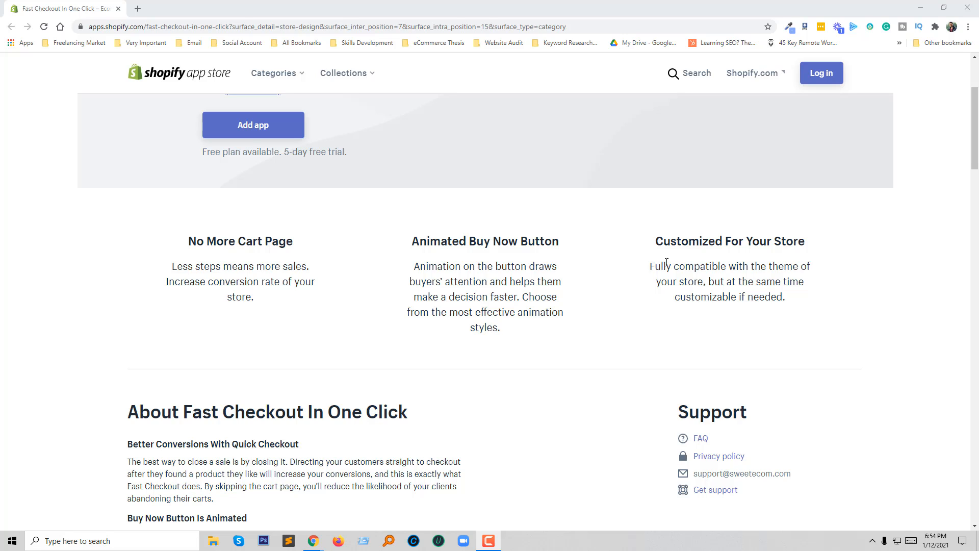
mouse_move(801, 259)
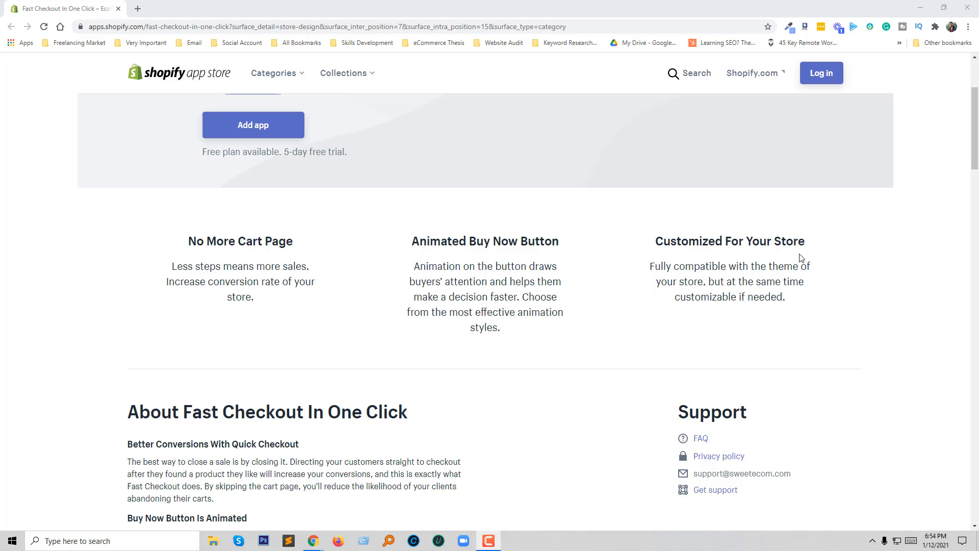
mouse_move(596, 301)
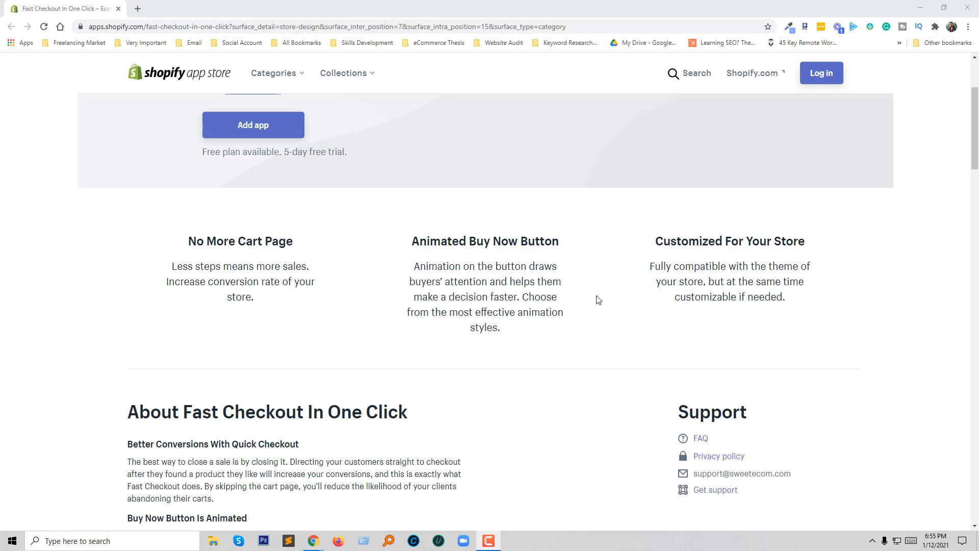
Step: Scroll down to the About section and its app settings screenshot
scroll("down", 3)
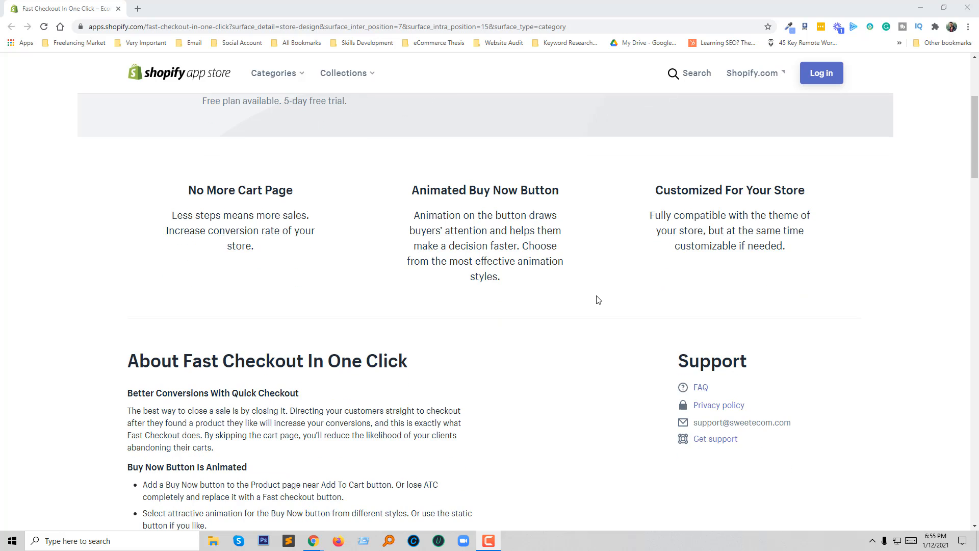
scroll("down", 3)
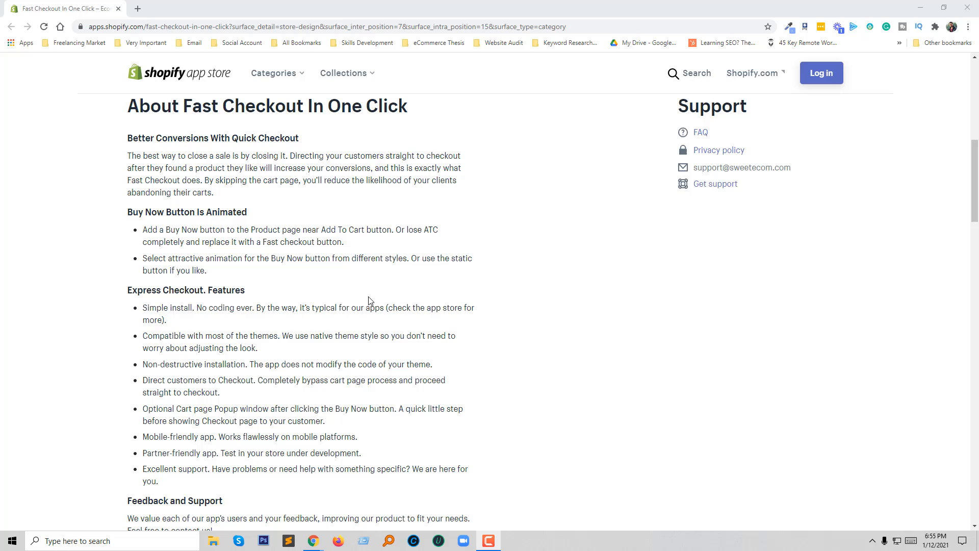
scroll("up", 3)
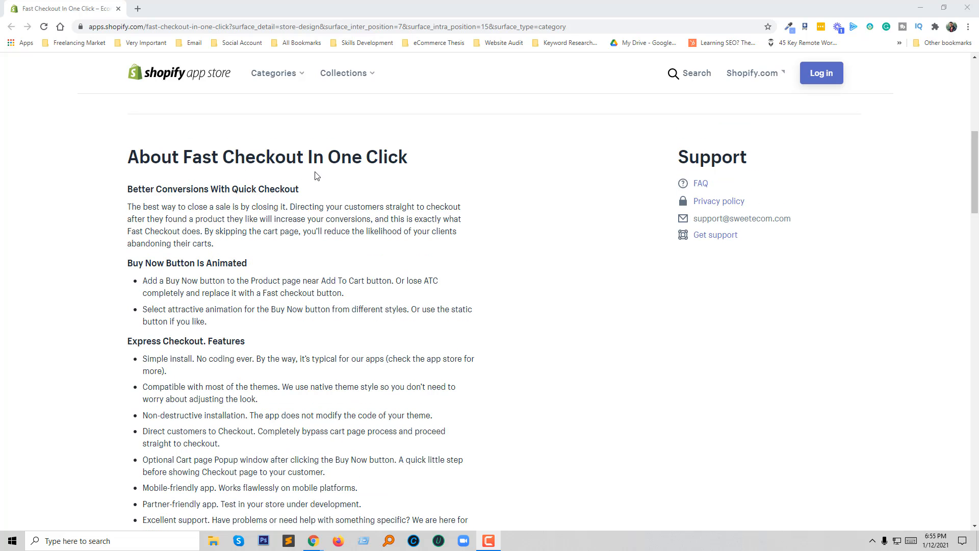
mouse_move(293, 196)
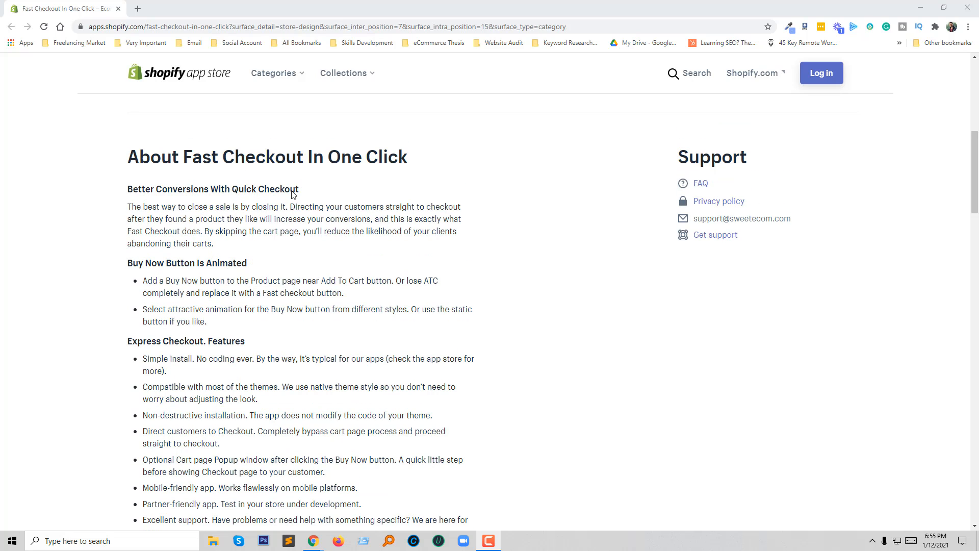
mouse_move(417, 171)
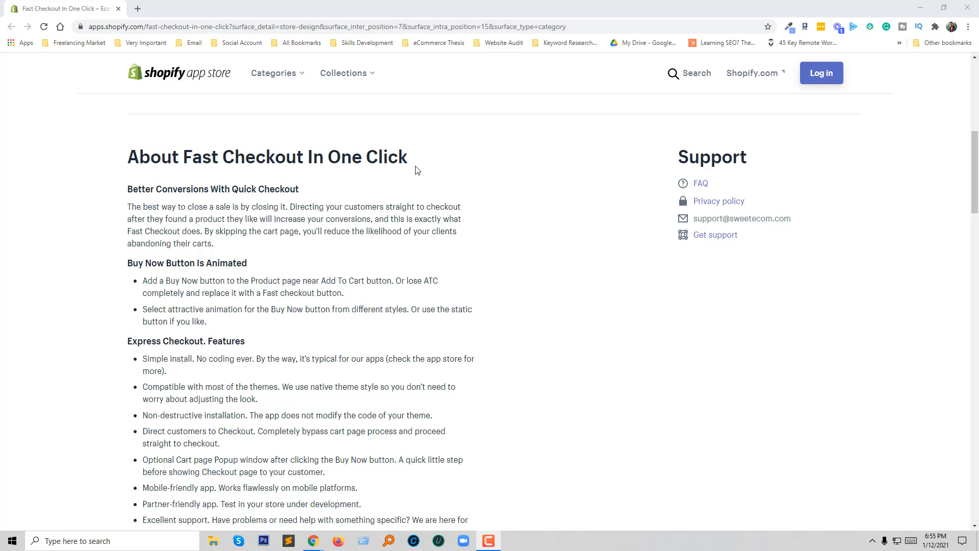
scroll("down", 3)
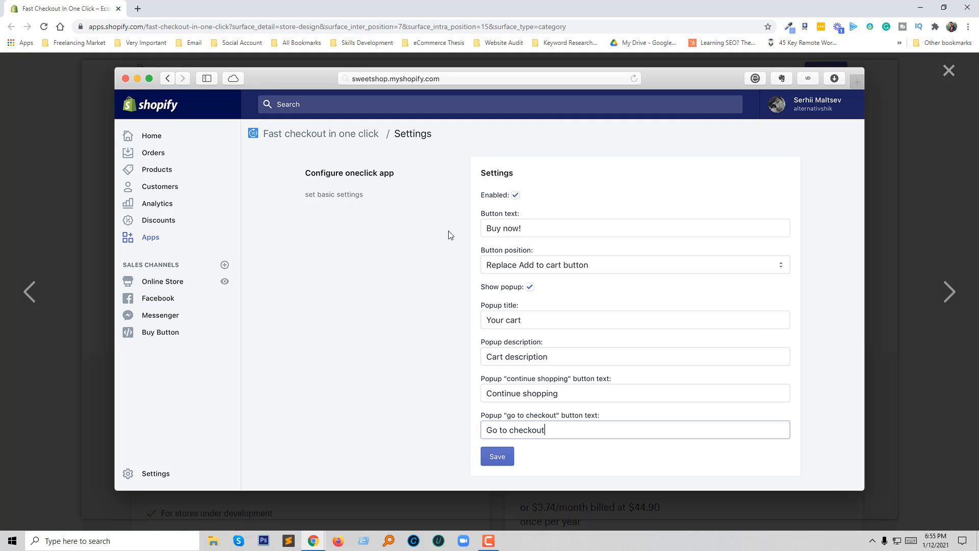
mouse_move(300, 168)
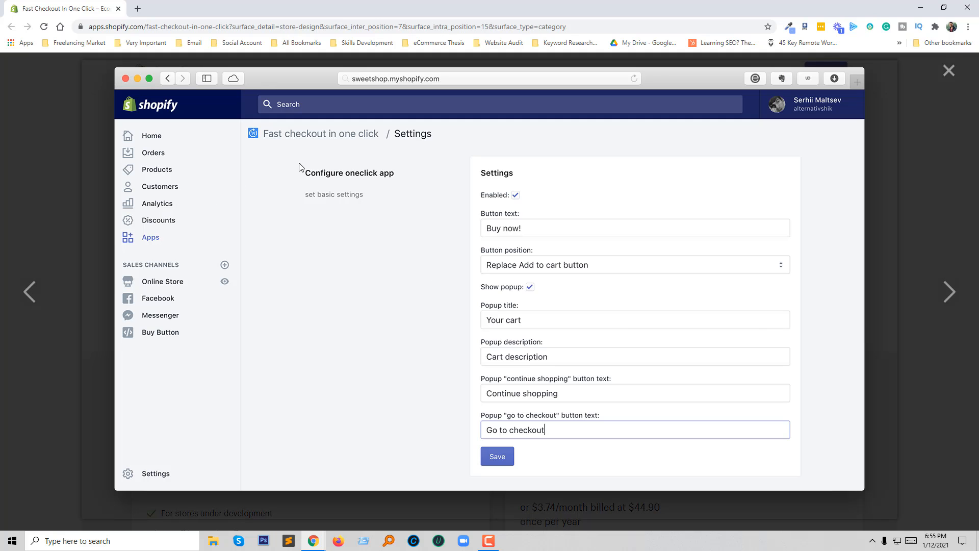
mouse_move(175, 248)
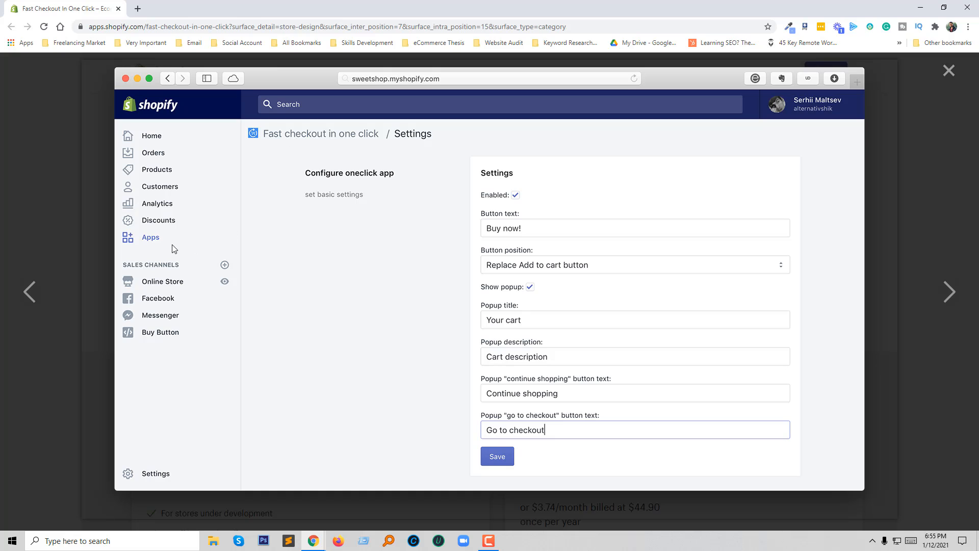
mouse_move(468, 204)
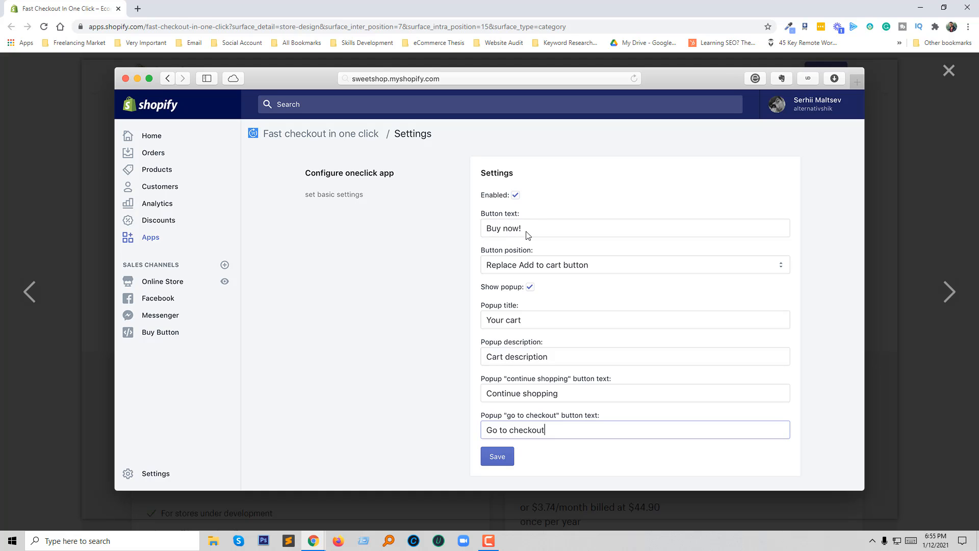
mouse_move(601, 263)
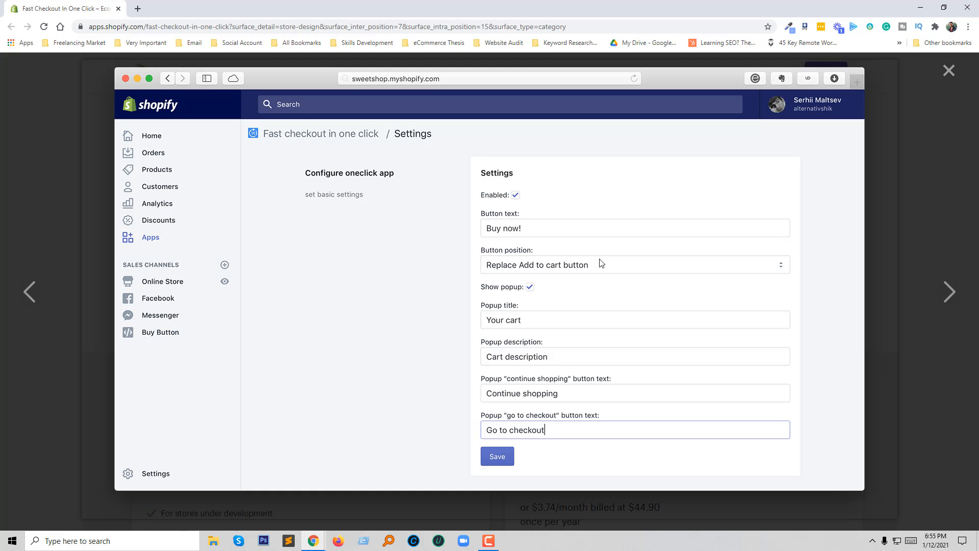
mouse_move(452, 334)
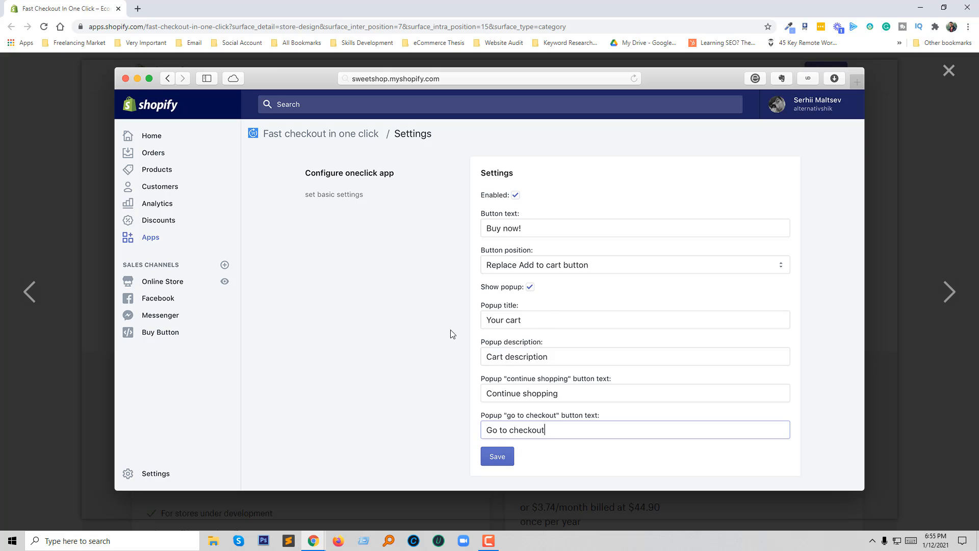
mouse_move(551, 356)
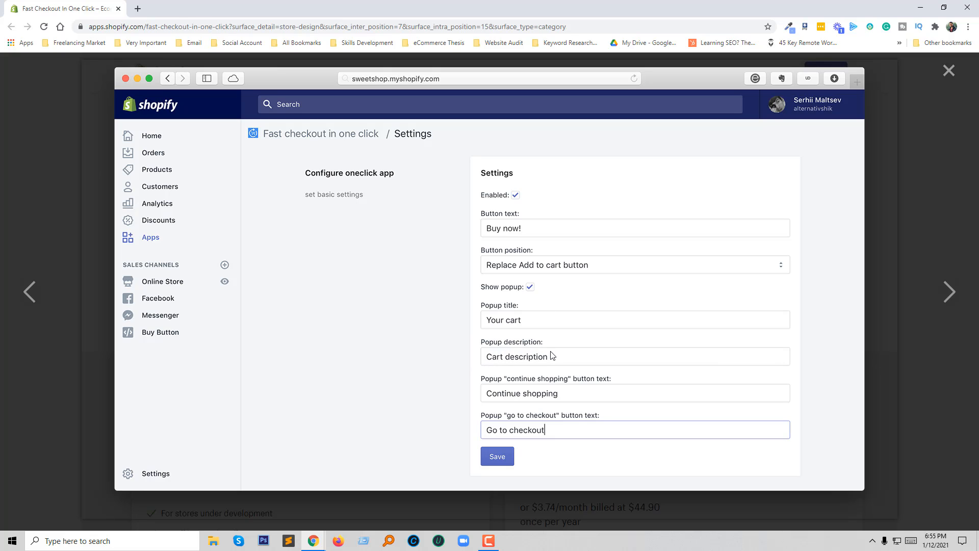
mouse_move(563, 387)
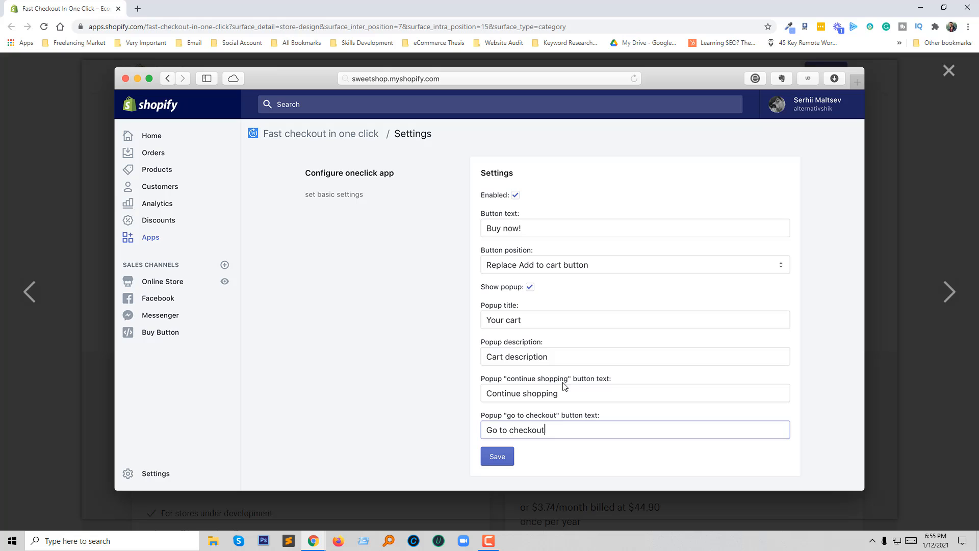
mouse_move(627, 358)
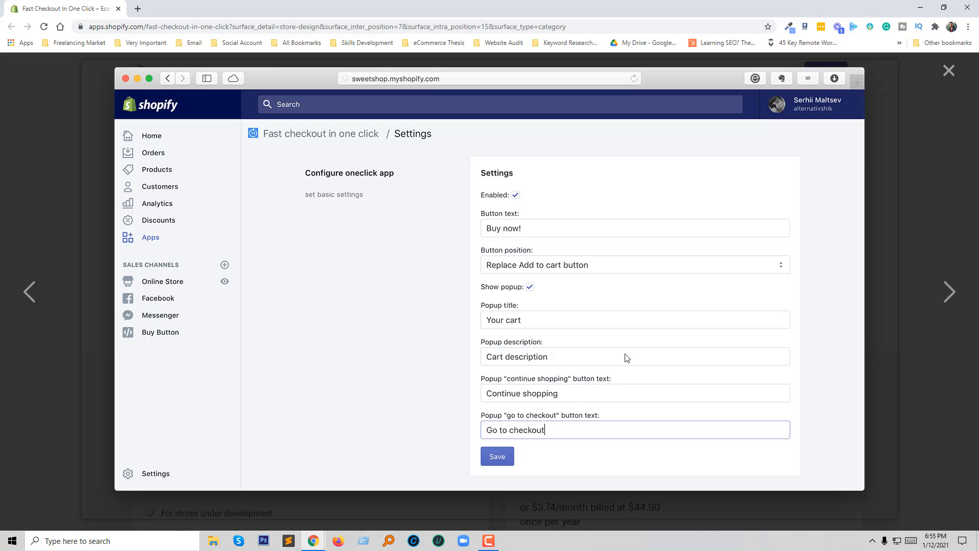
mouse_move(709, 262)
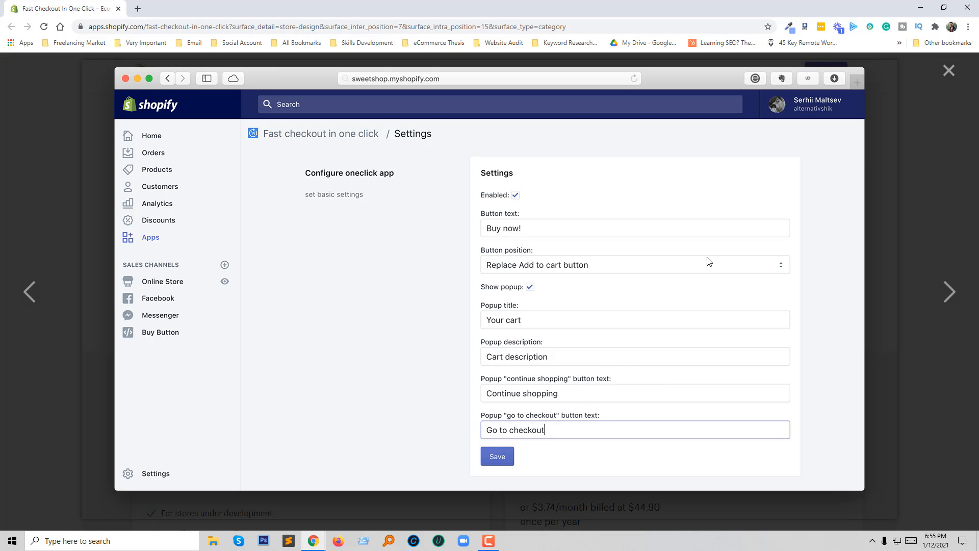
mouse_move(827, 228)
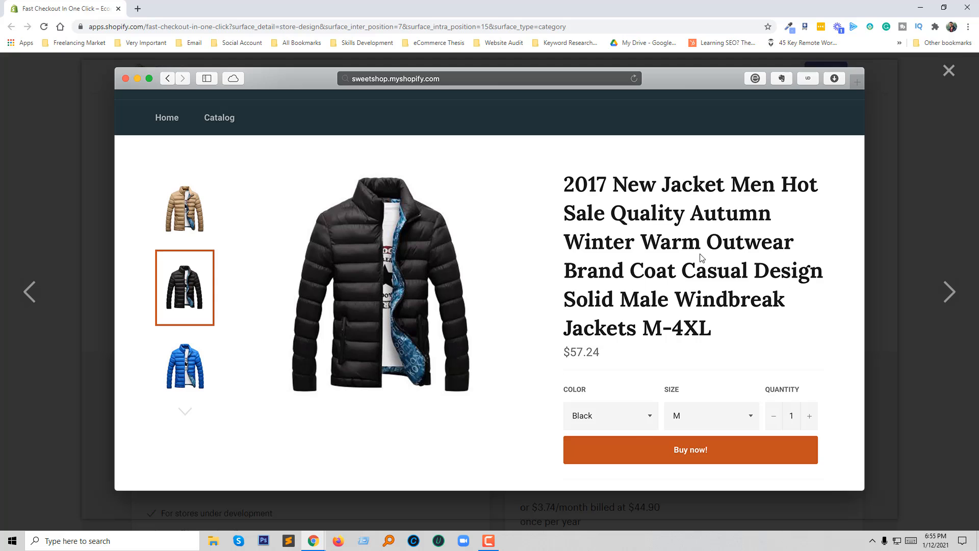
mouse_move(500, 454)
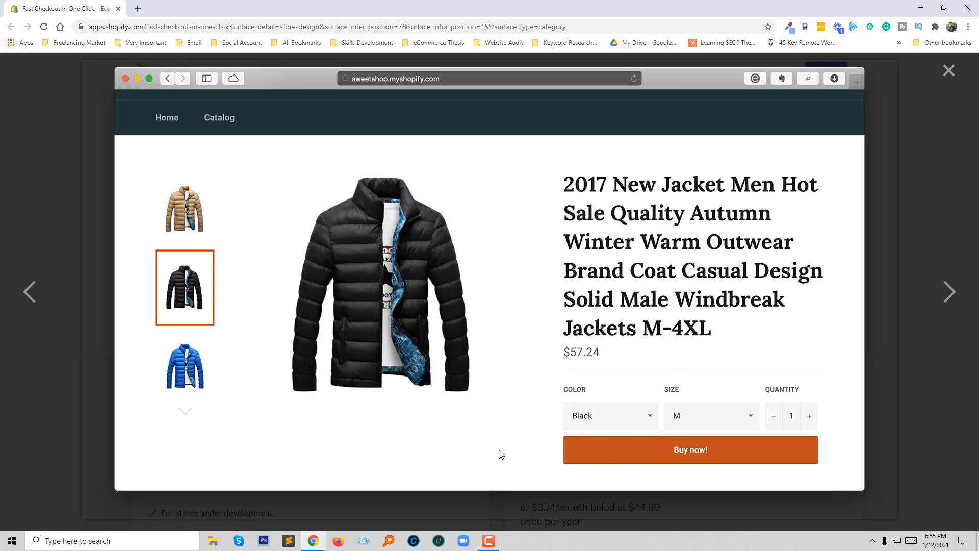
mouse_move(528, 456)
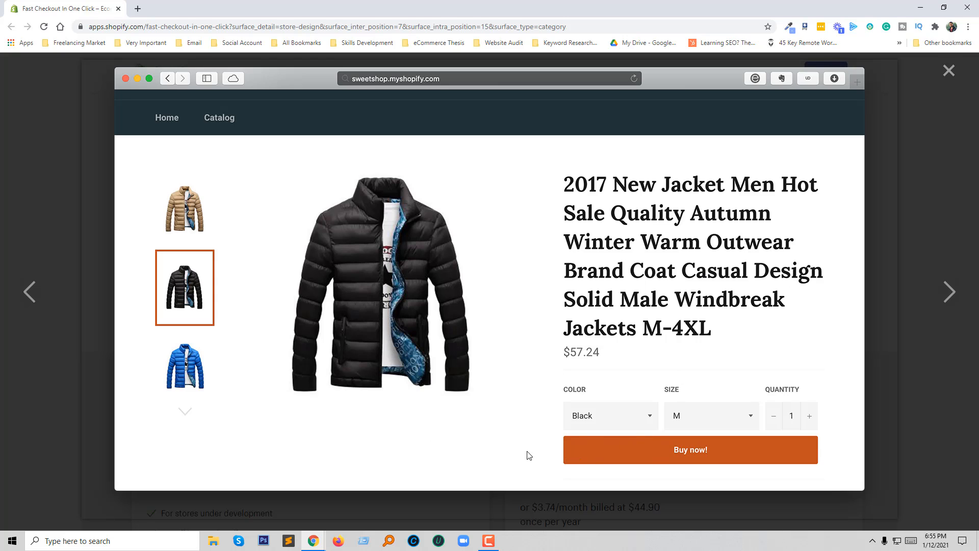
mouse_move(517, 400)
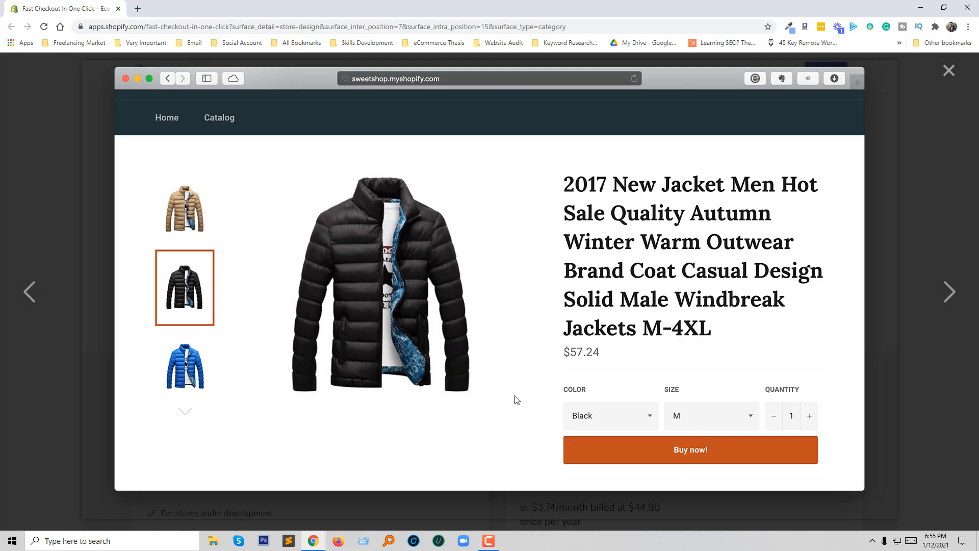
mouse_move(950, 301)
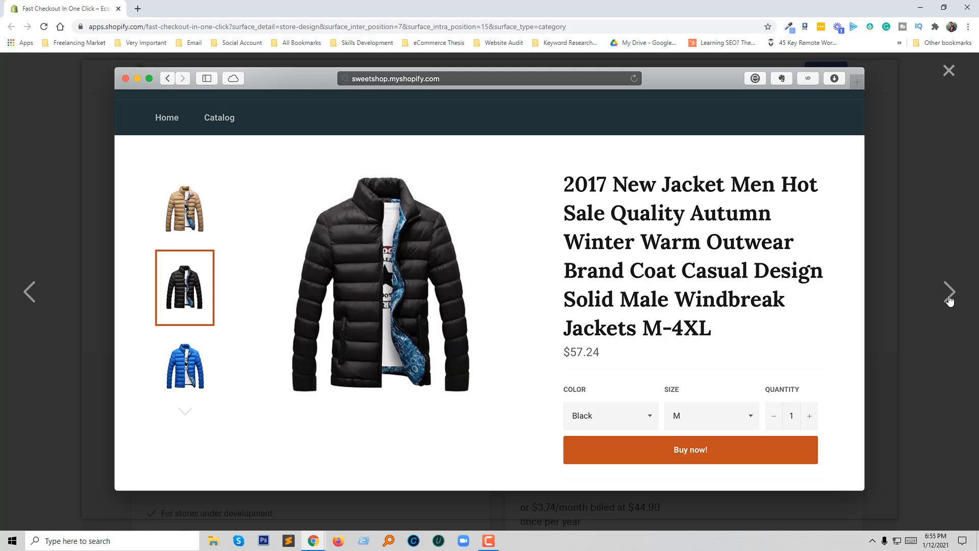
Step: Advance the gallery past the trident necklace page to the SweetShop cart popup
left_click(949, 292)
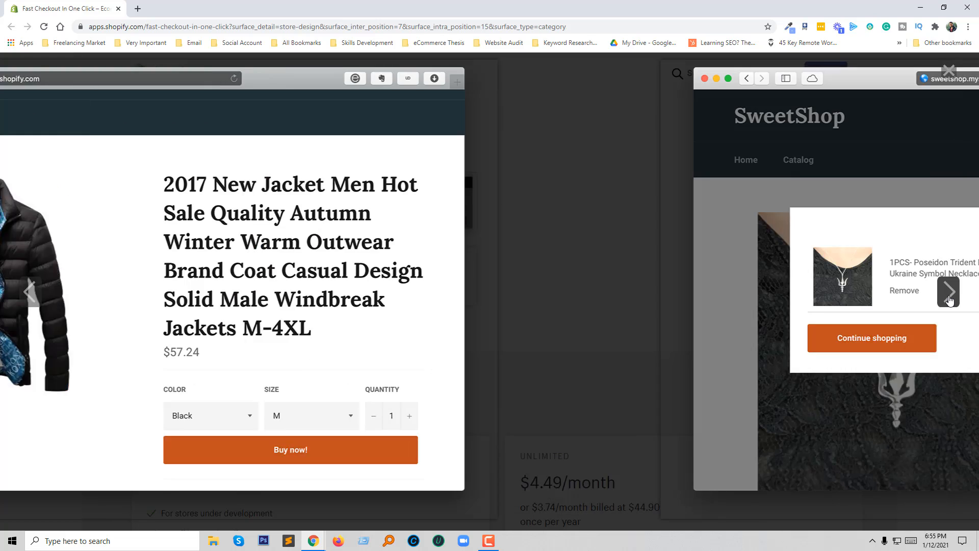
left_click(949, 292)
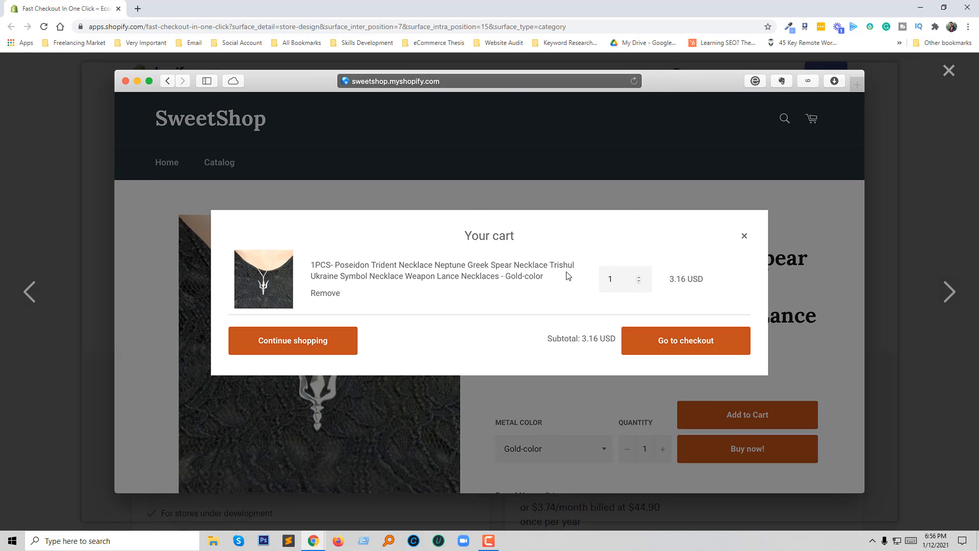
mouse_move(626, 349)
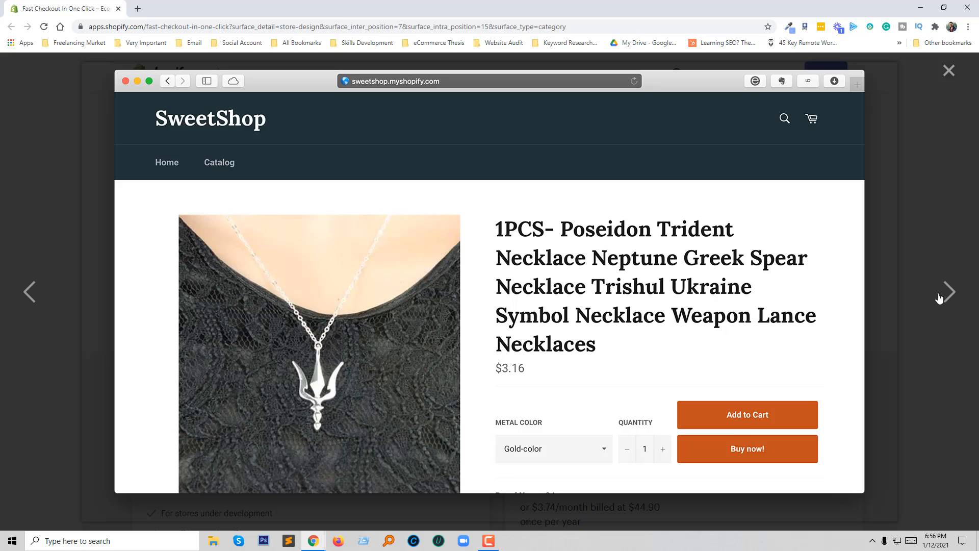
mouse_move(907, 327)
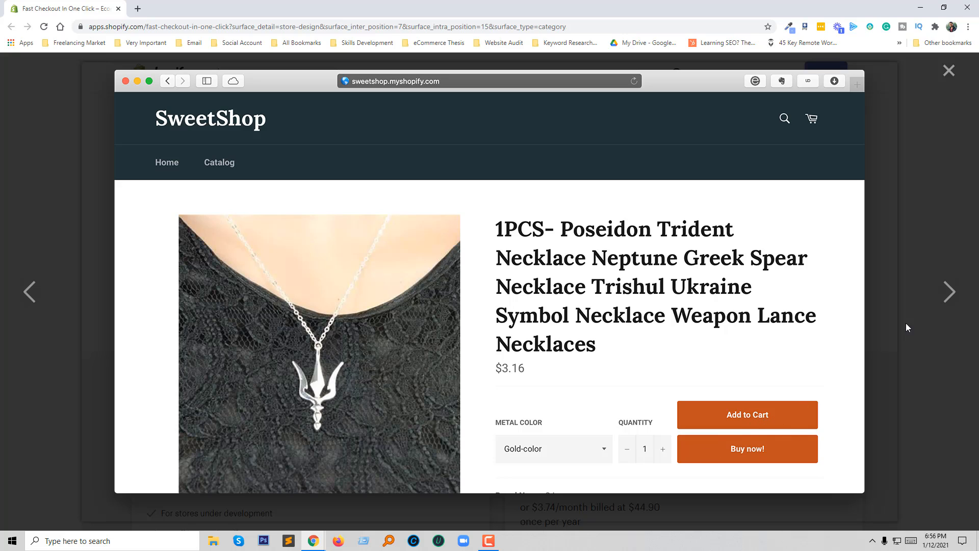
mouse_move(951, 300)
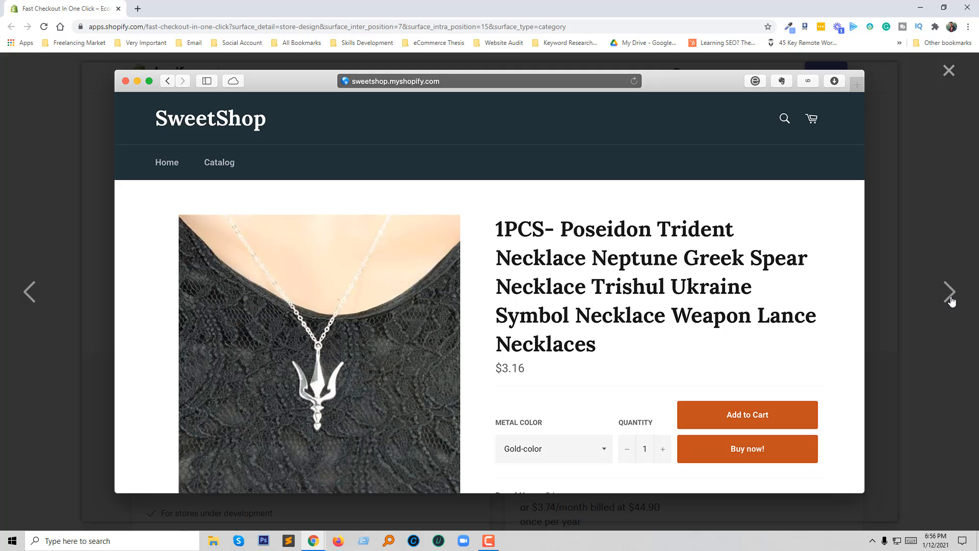
Step: Advance the gallery to the mobile jacket product page screenshot ($57.24, black, M)
left_click(949, 291)
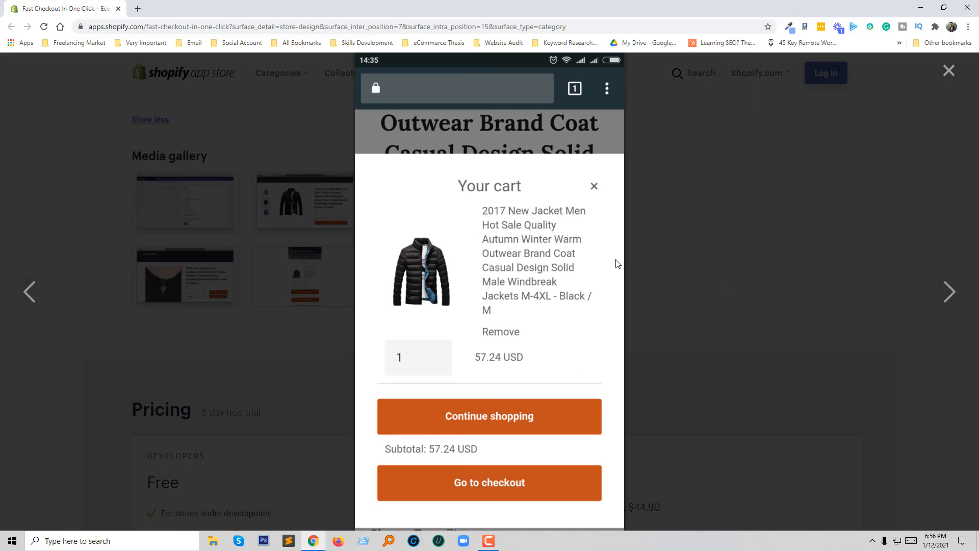
mouse_move(613, 259)
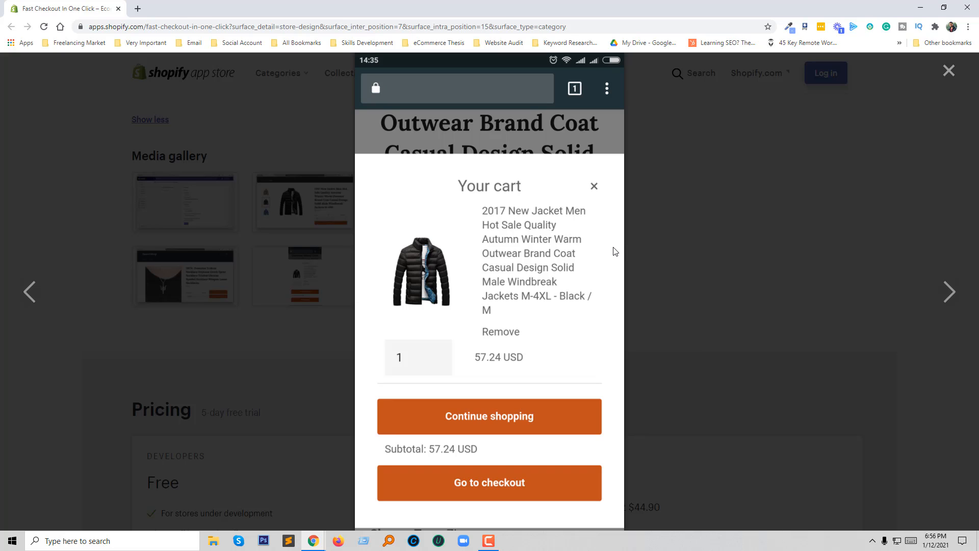
mouse_move(952, 80)
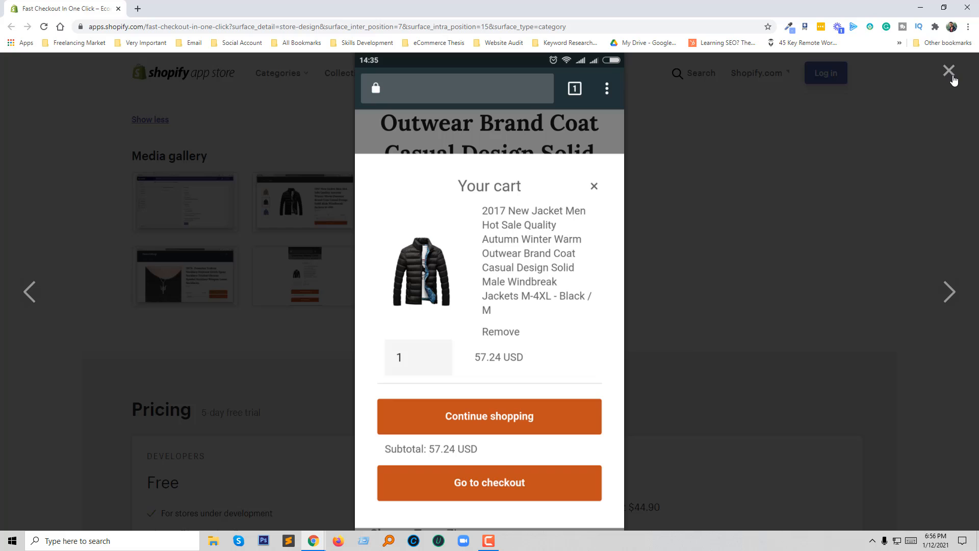
mouse_move(950, 292)
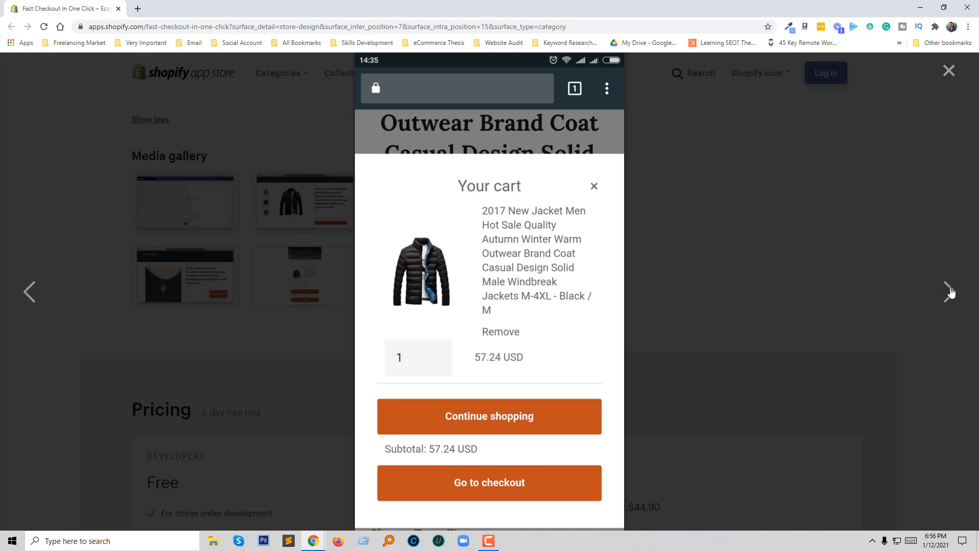
left_click(592, 186)
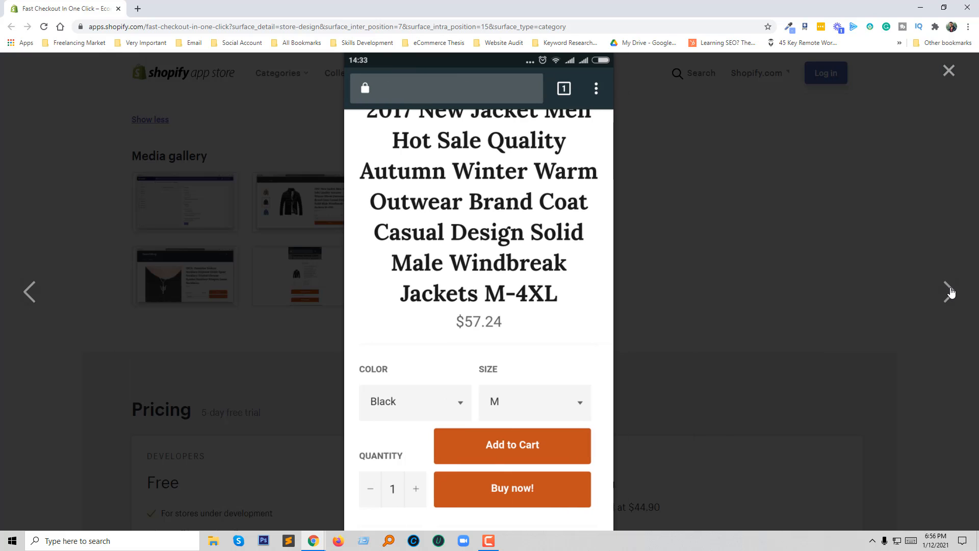
Step: Close the lightbox and scroll to the Developers and $4.49/month Unlimited plans
left_click(948, 70)
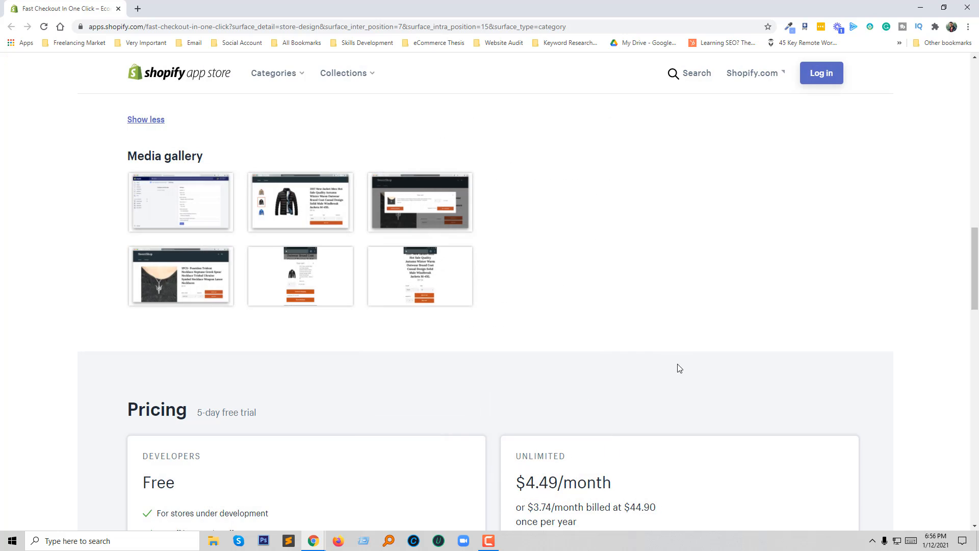
scroll("down", 3)
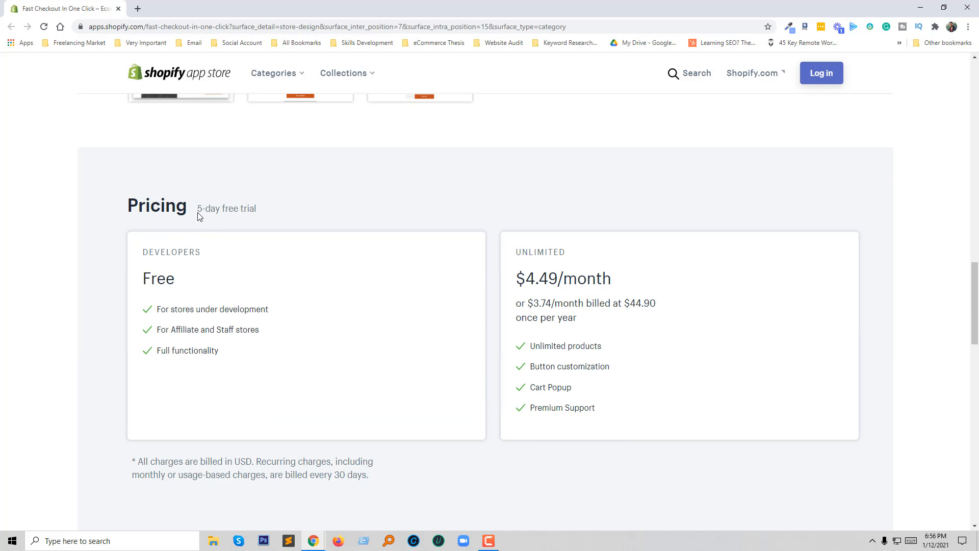
mouse_move(266, 215)
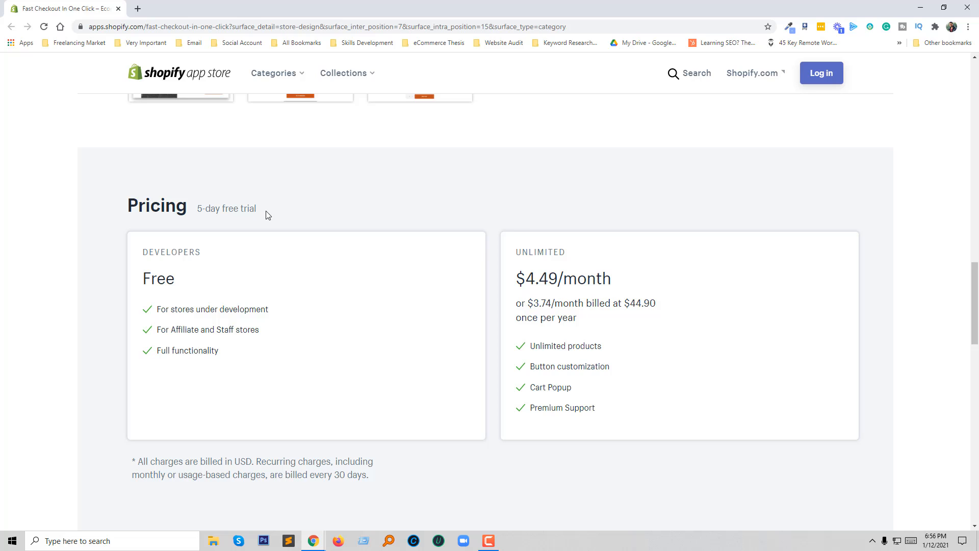
mouse_move(400, 277)
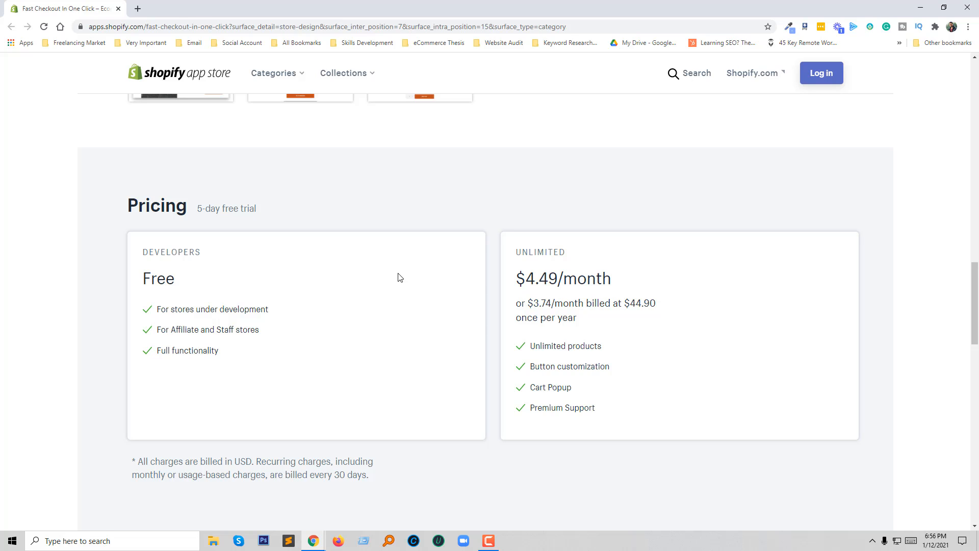
mouse_move(529, 288)
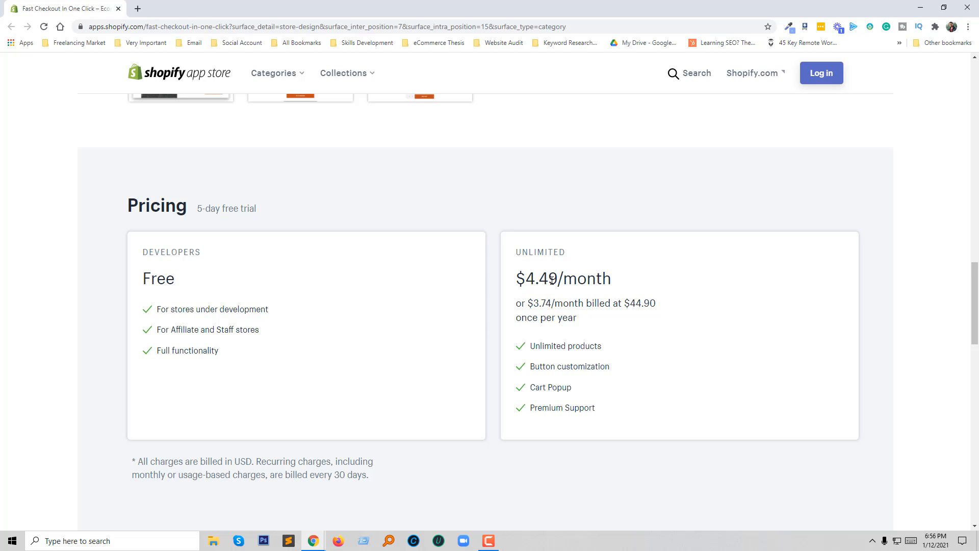
mouse_move(522, 336)
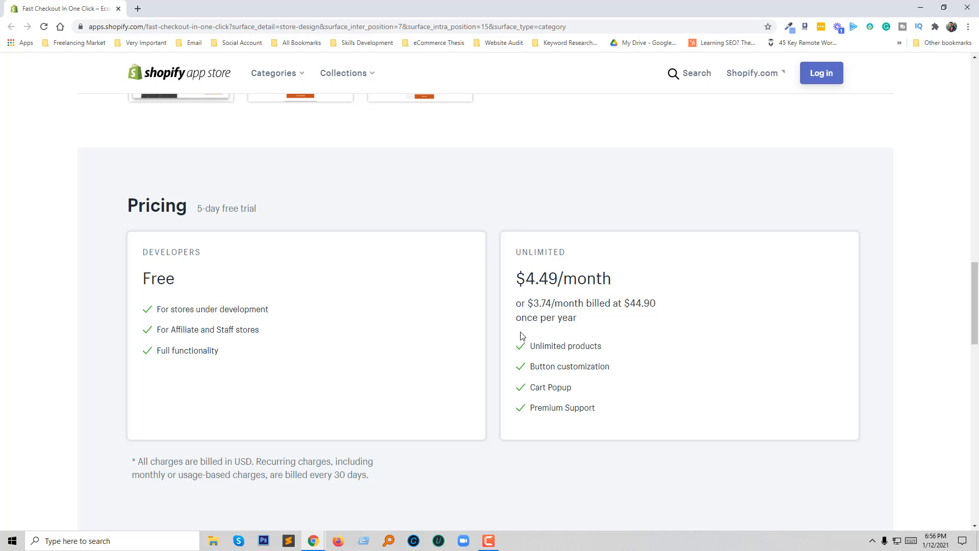
mouse_move(573, 336)
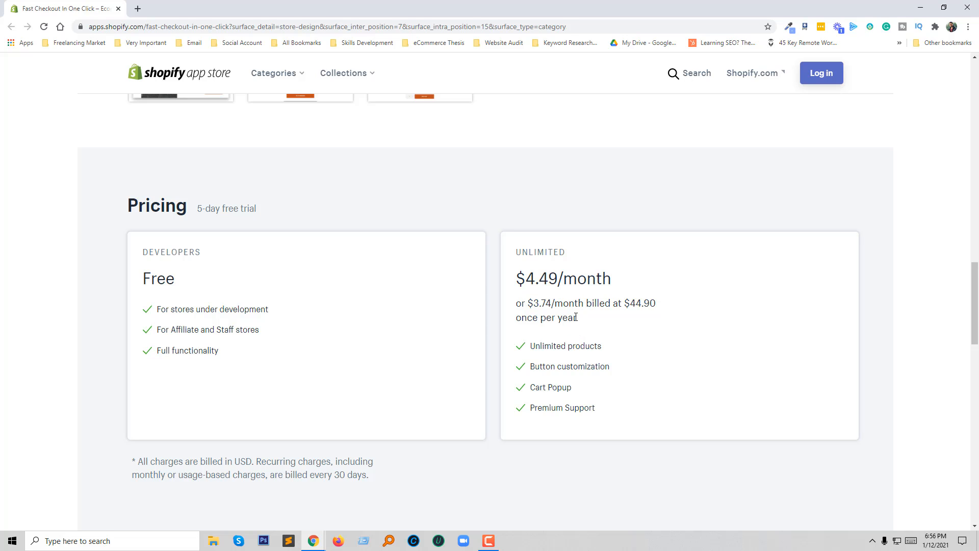
mouse_move(542, 313)
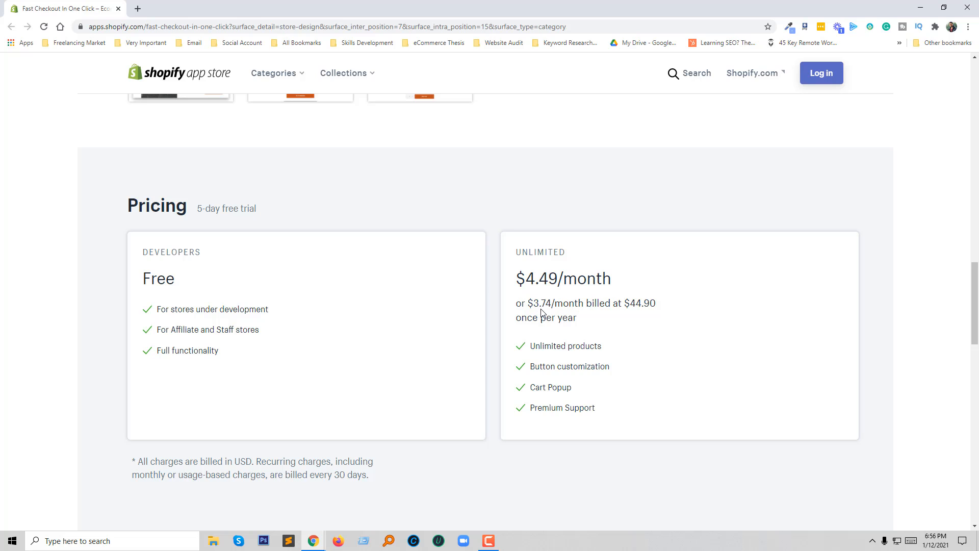
mouse_move(620, 318)
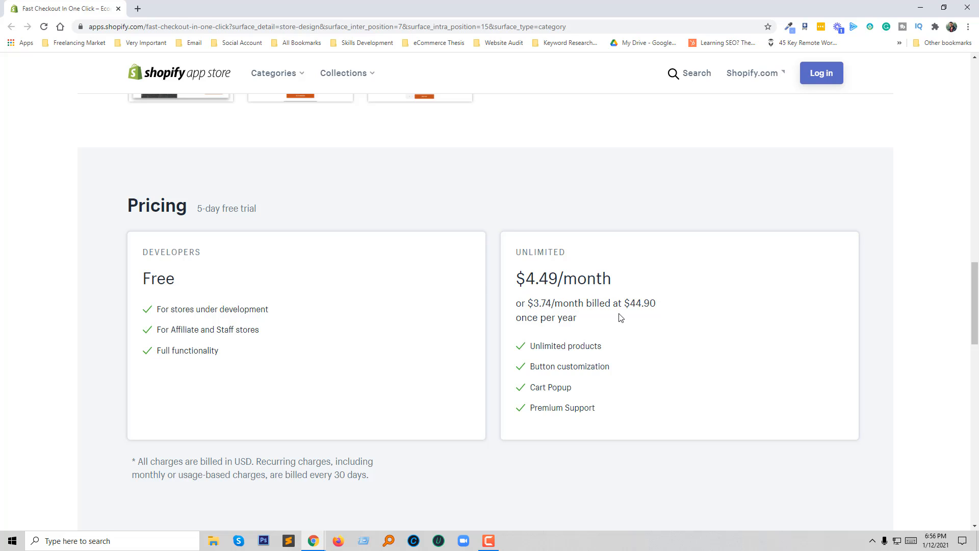
mouse_move(546, 369)
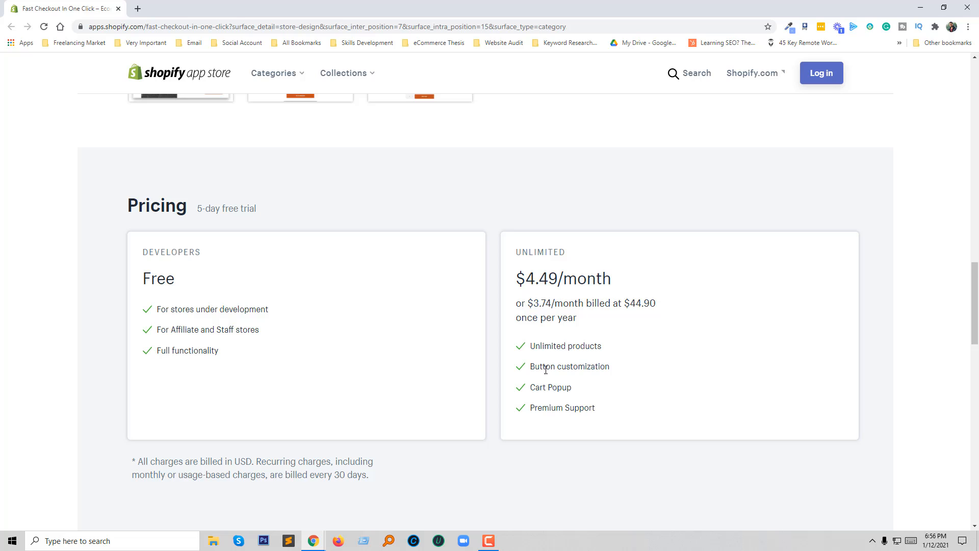
mouse_move(594, 392)
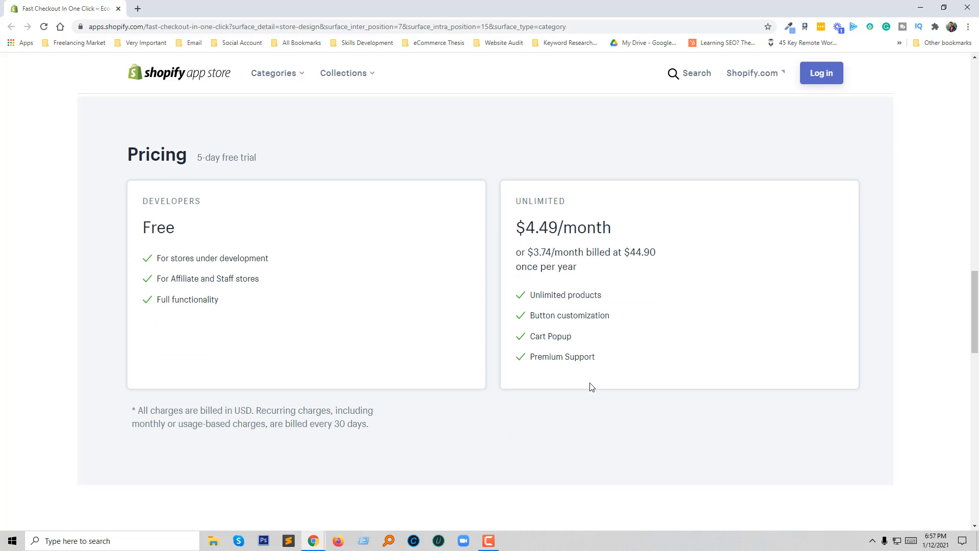
scroll("down", 3)
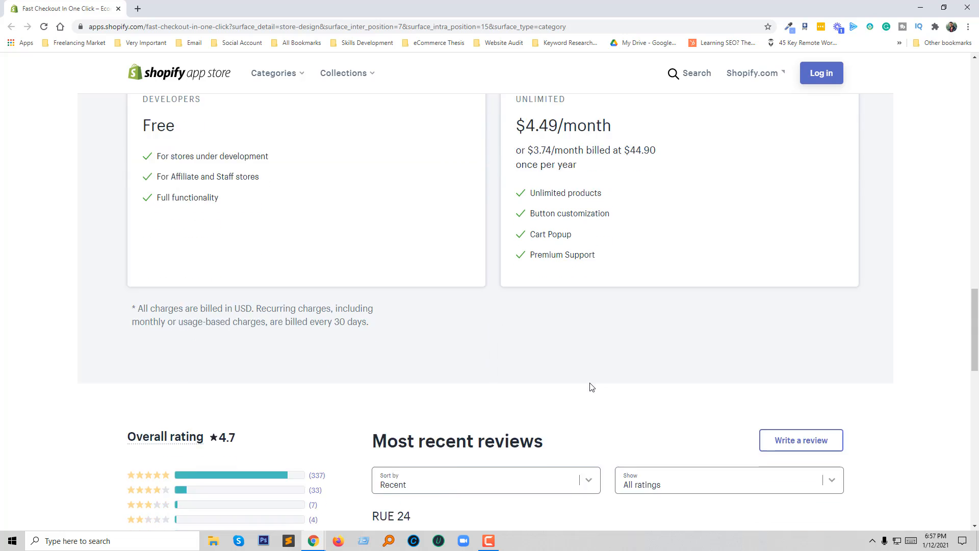
scroll("down", 3)
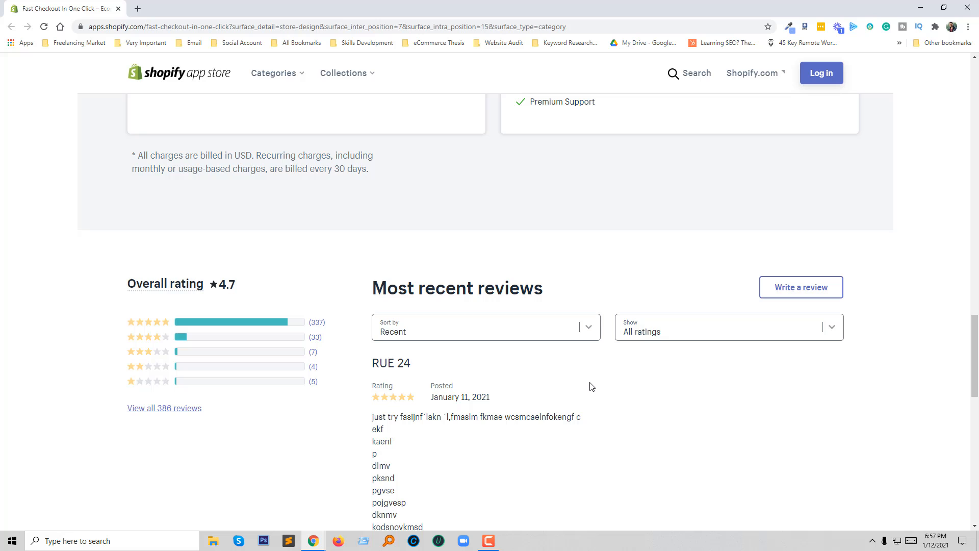
scroll("up", 3)
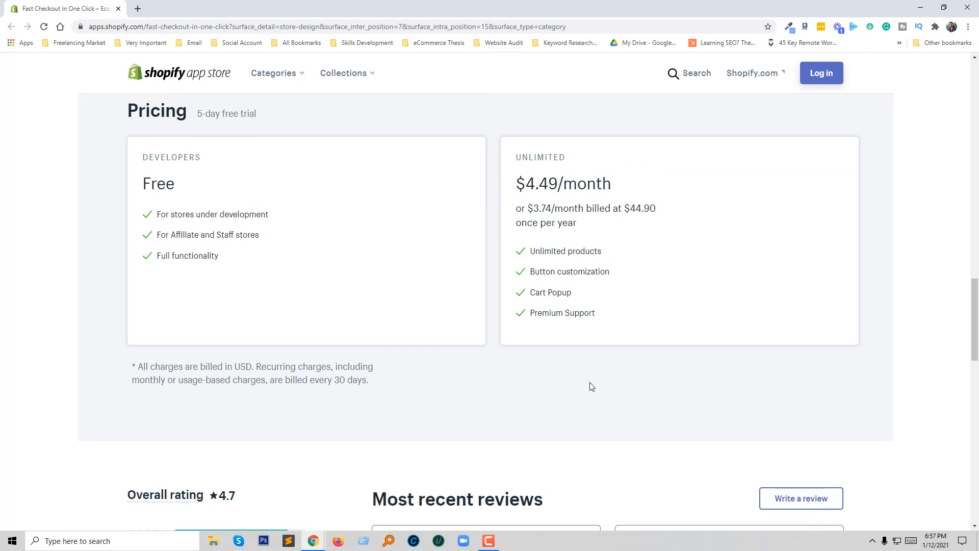
scroll("up", 3)
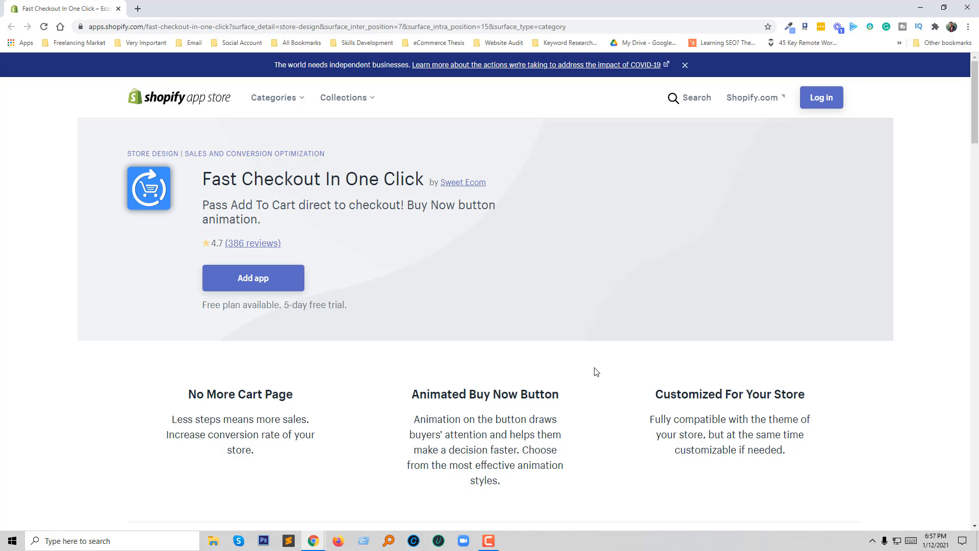
mouse_move(576, 384)
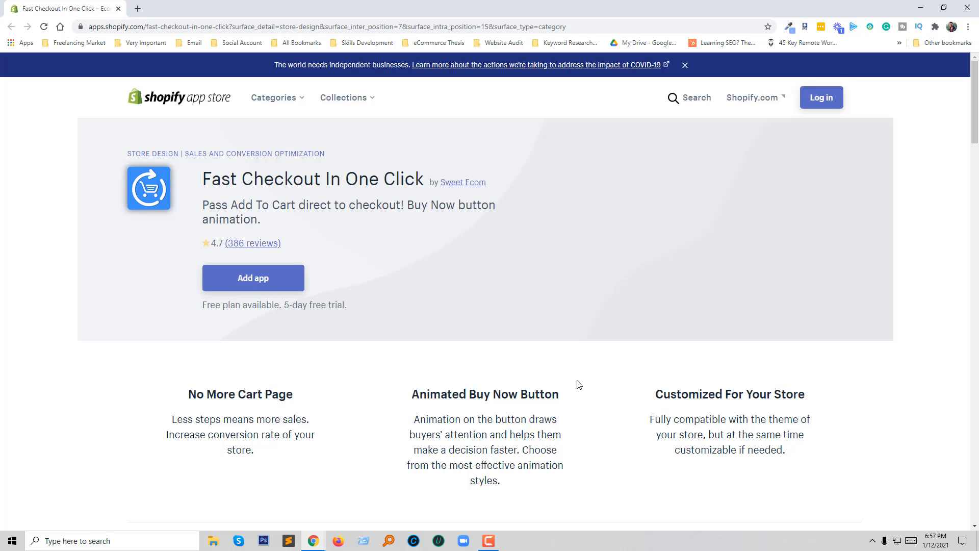